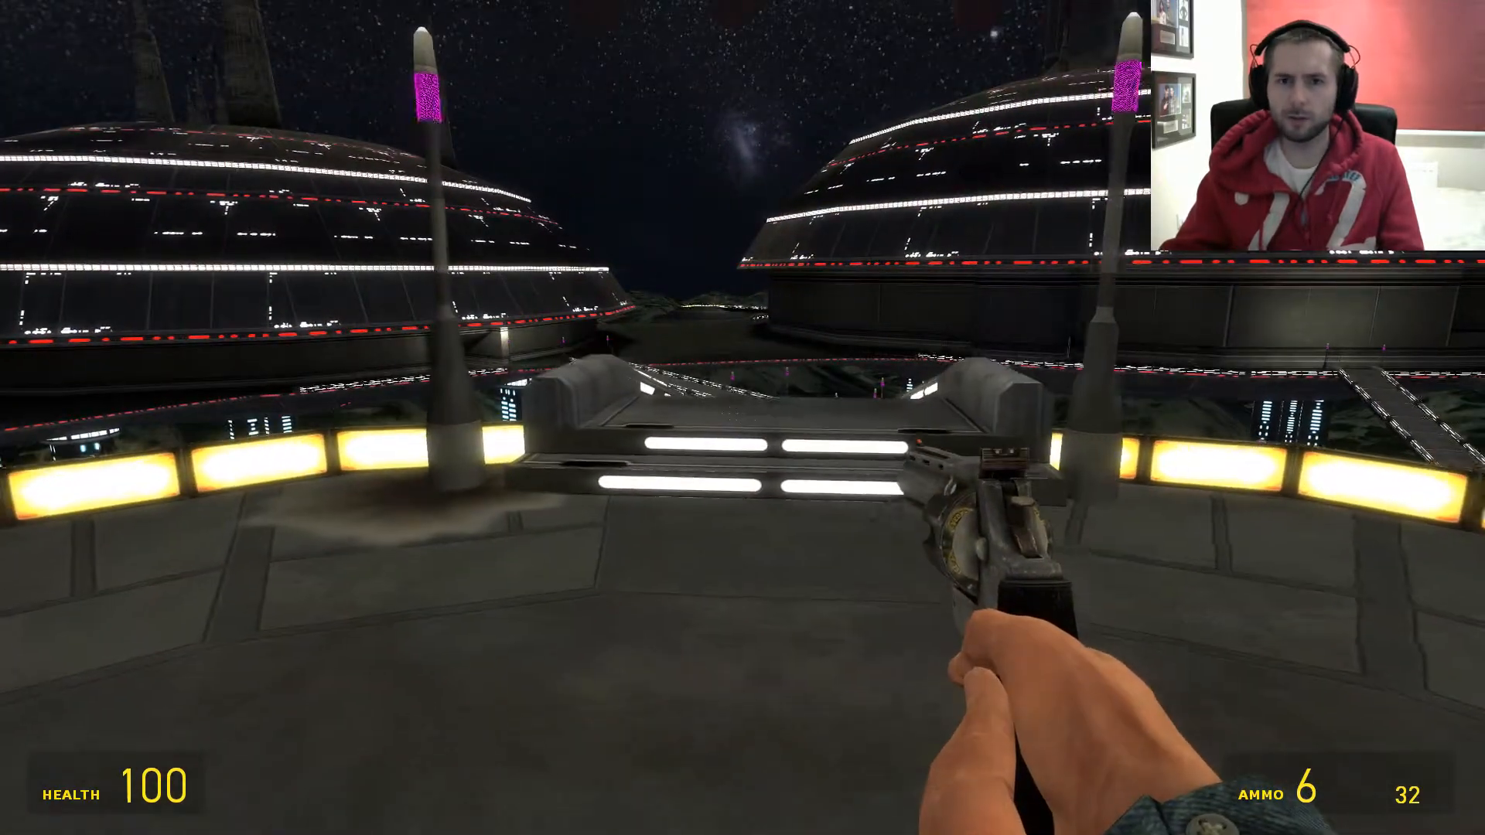
mouse_move(743, 418)
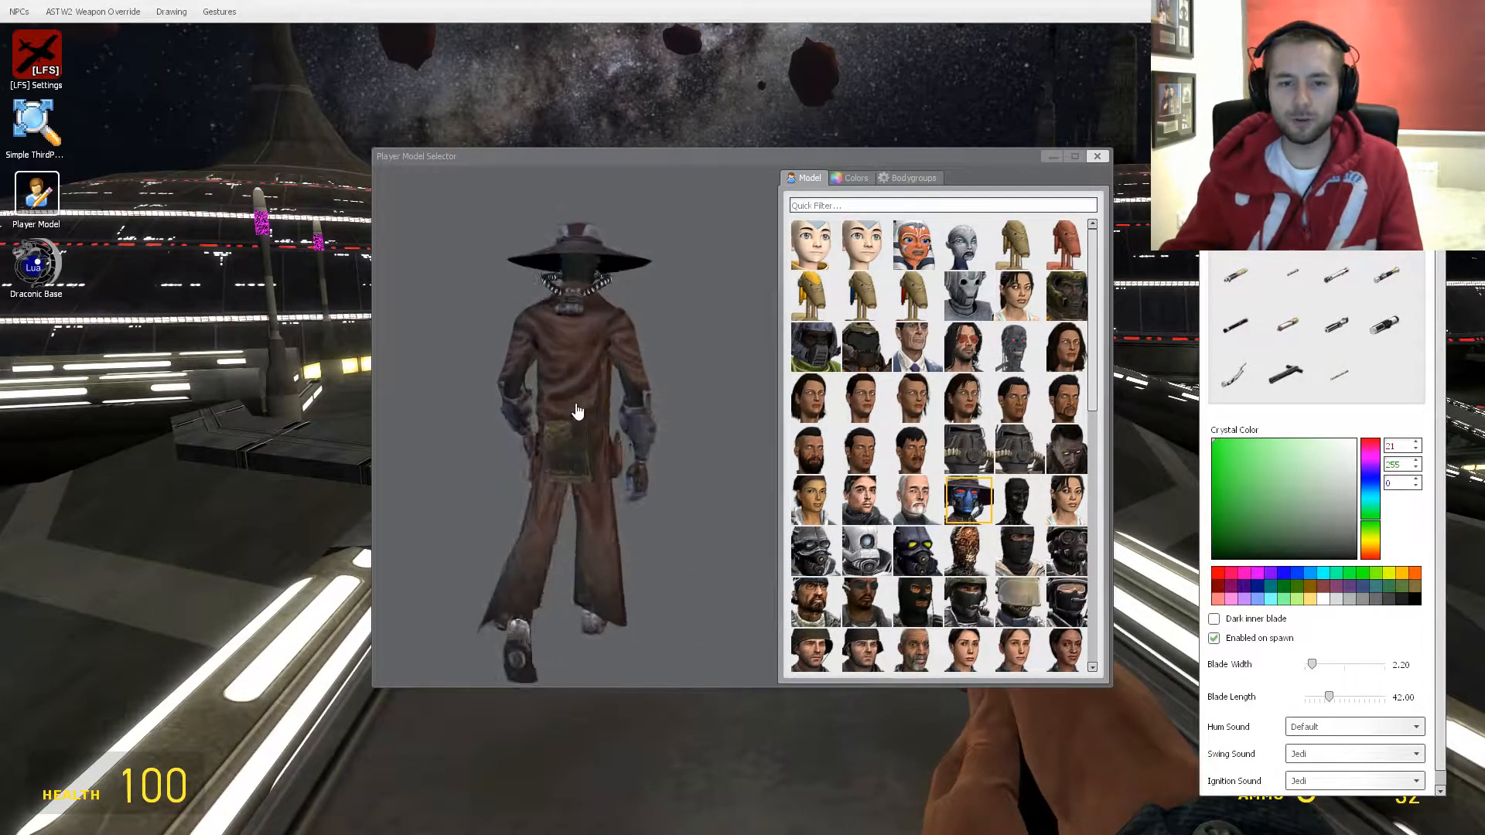
- Preview the hat-wearing gunslinger and the pale striped female player models alternately
left_click(968, 500)
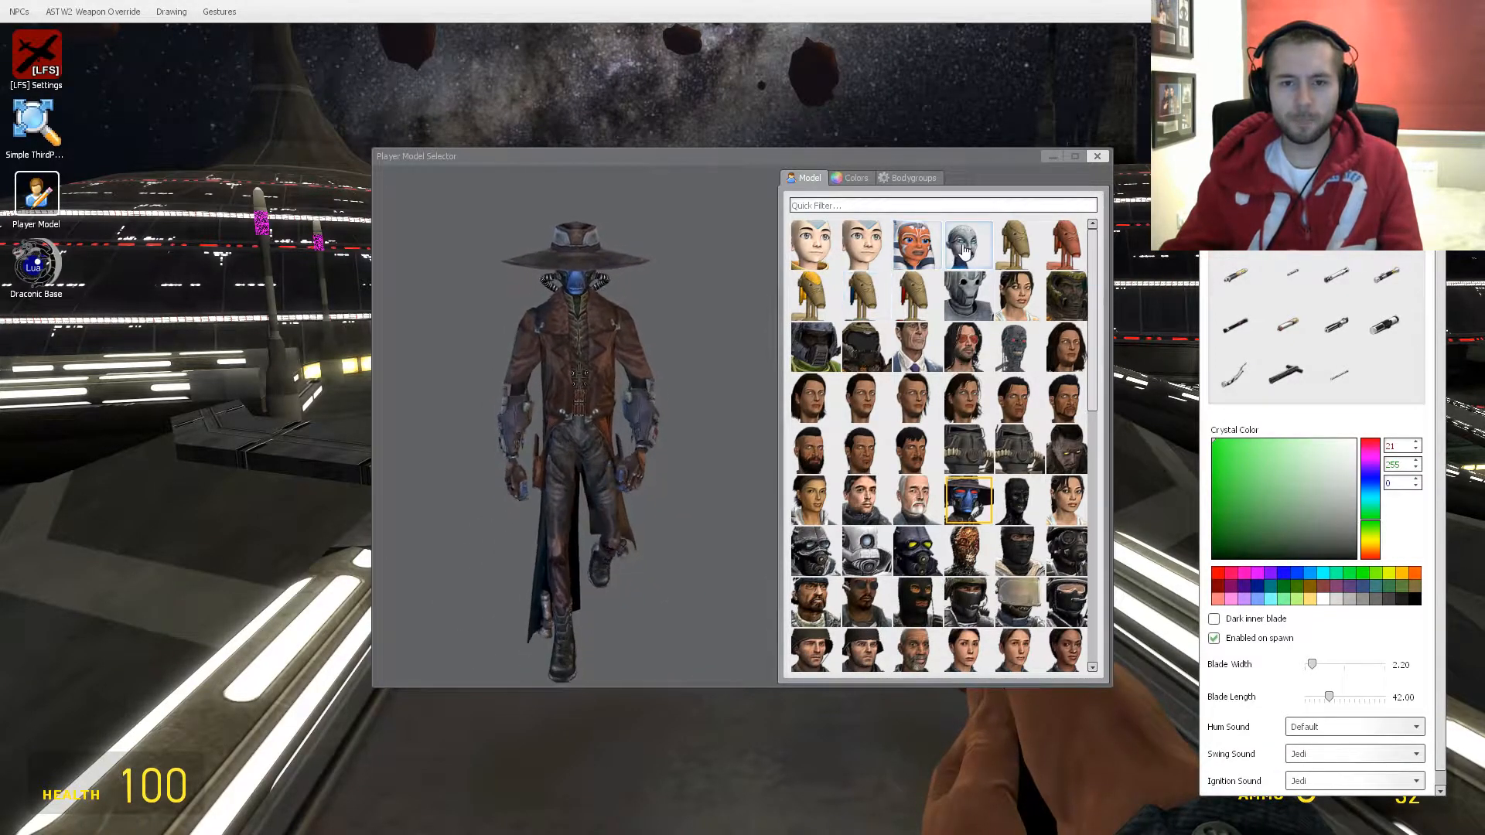
left_click(968, 243)
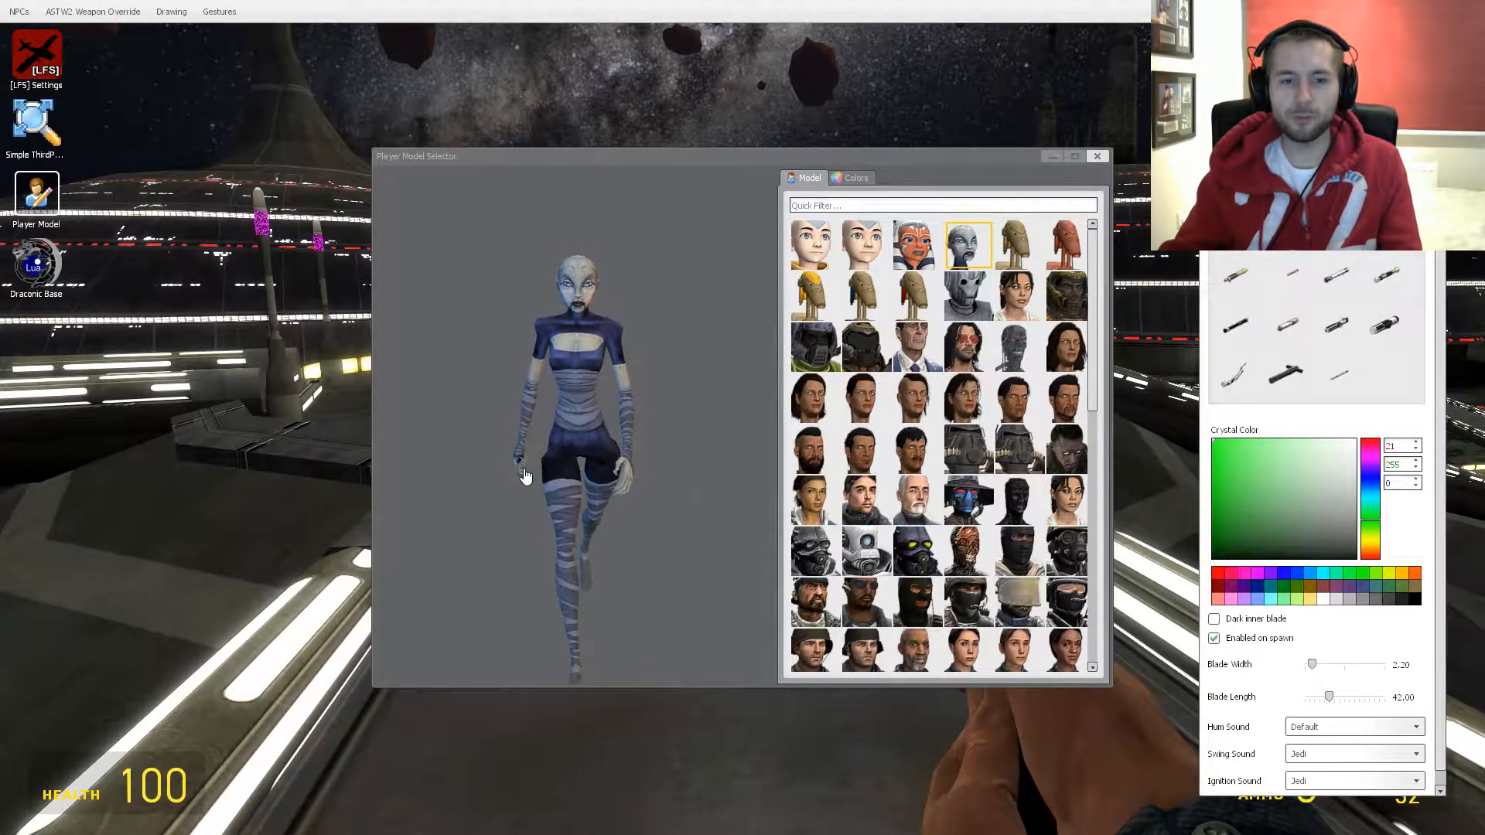
left_click(967, 500)
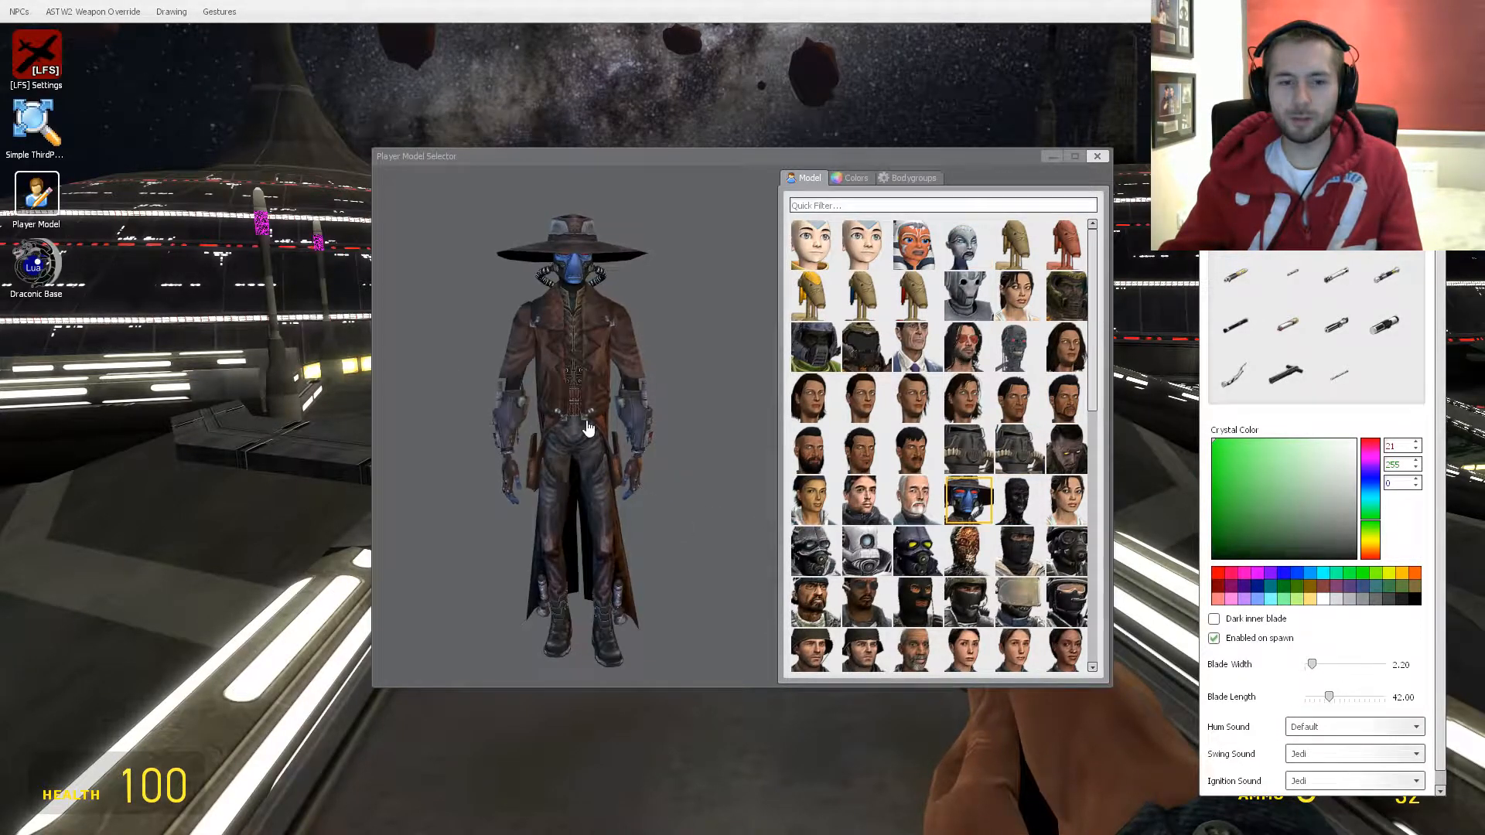
left_click(966, 244)
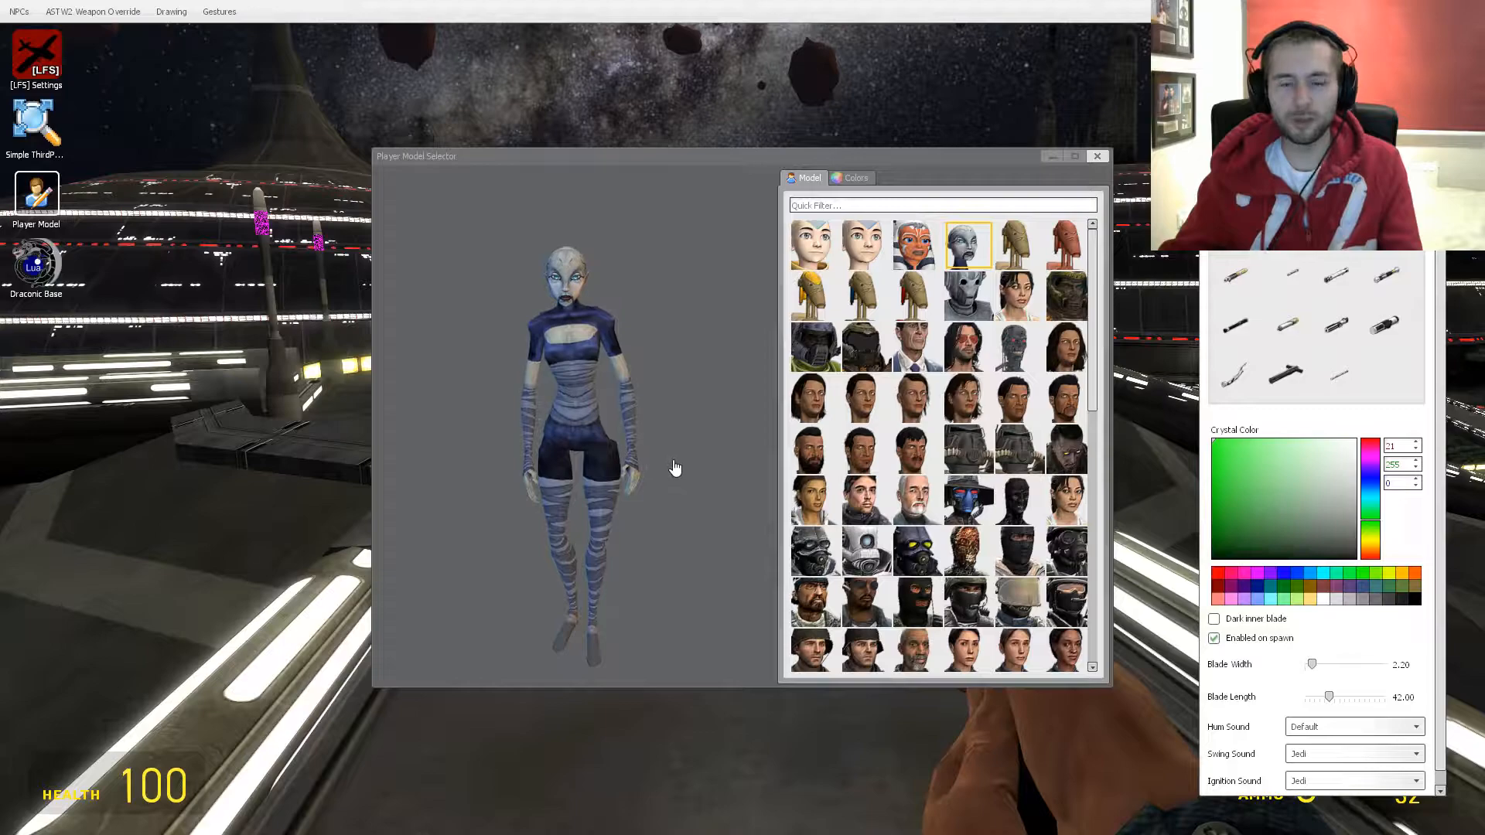
left_click(912, 245)
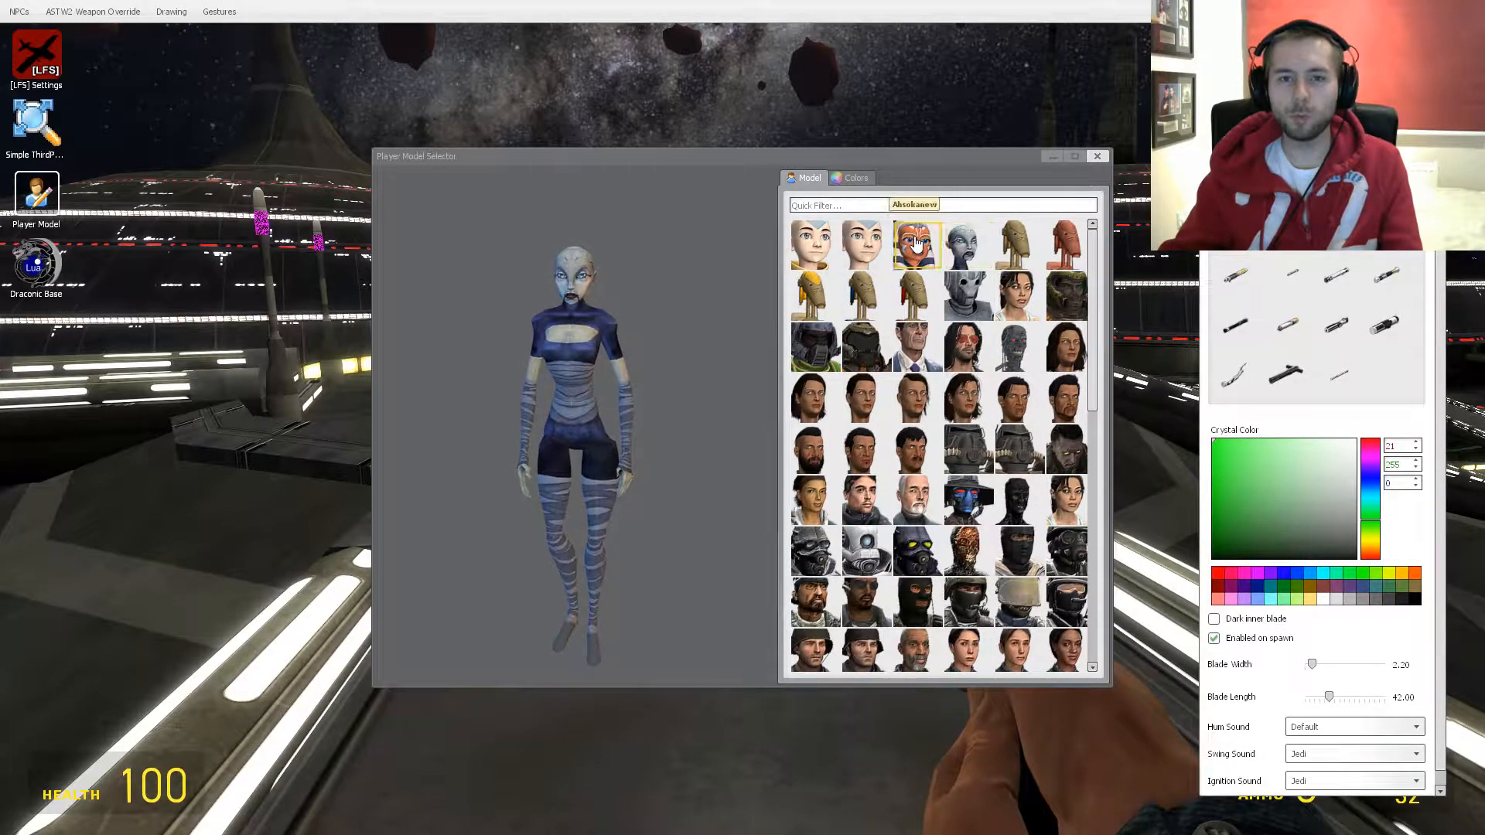
- Choose the Ahsoka Tano player model and close the Player Model Selector
left_click(914, 243)
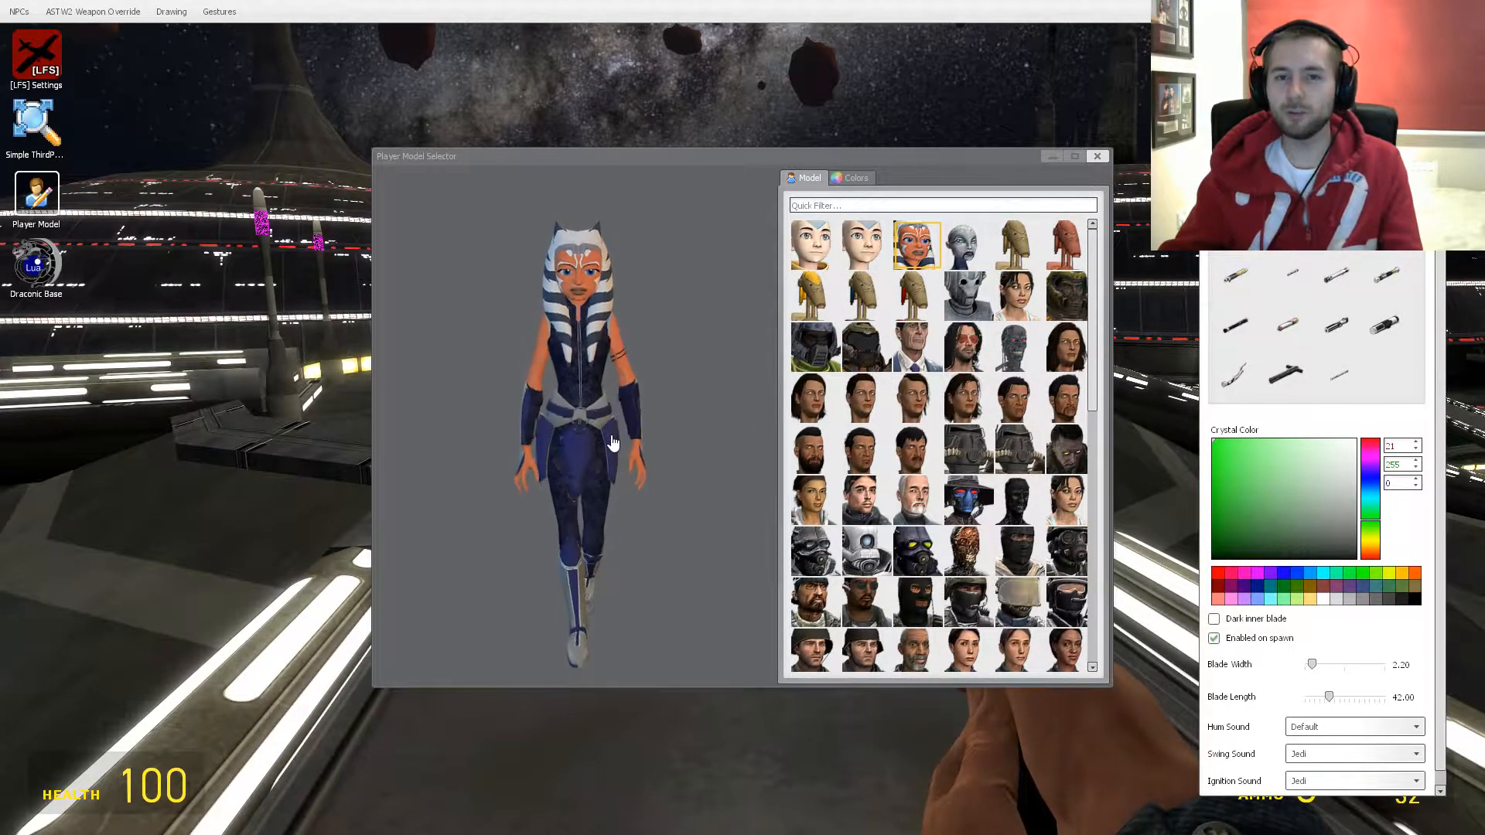
mouse_move(699, 281)
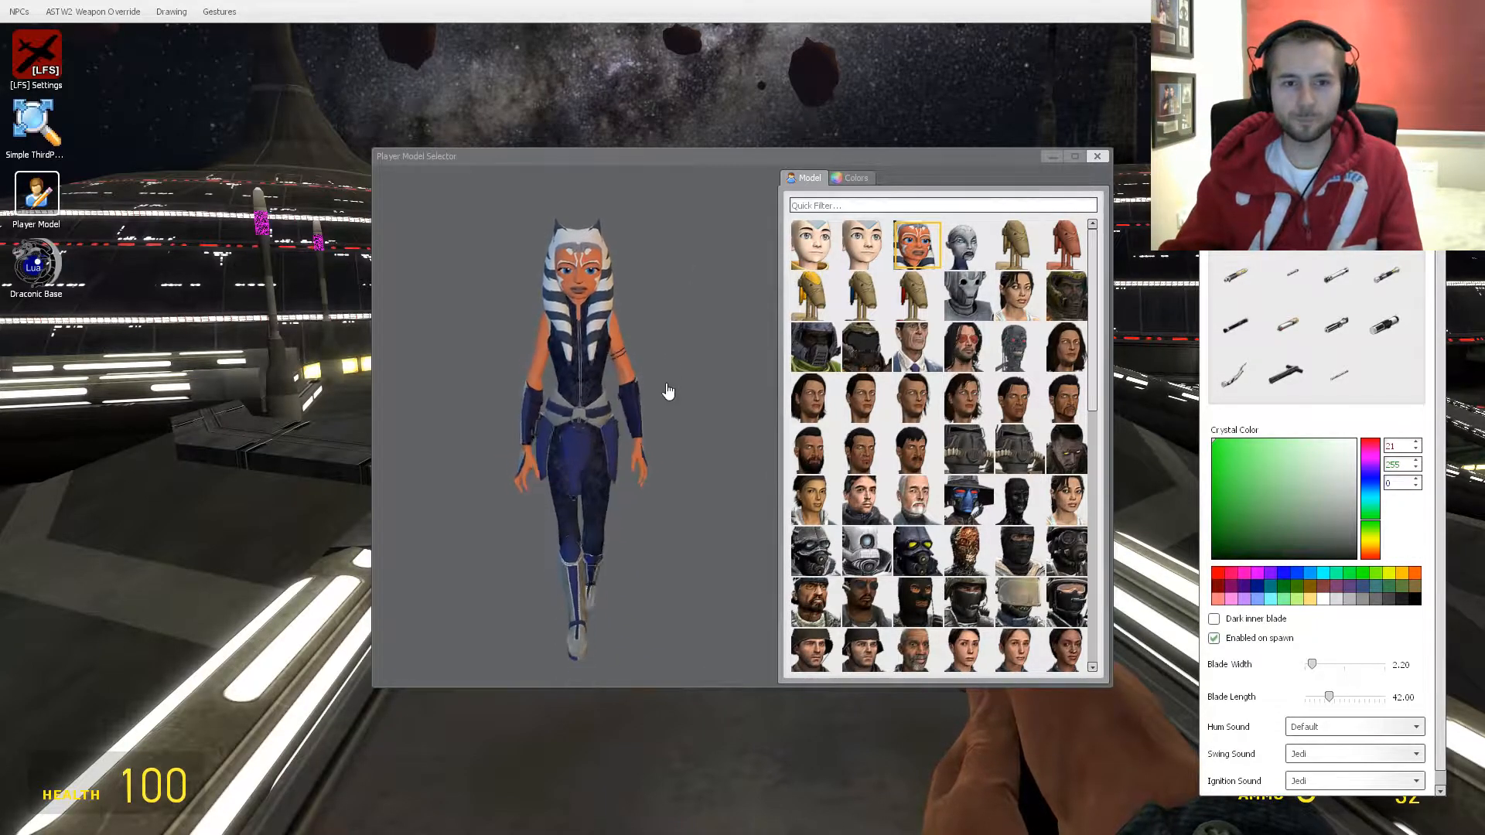
mouse_move(672, 452)
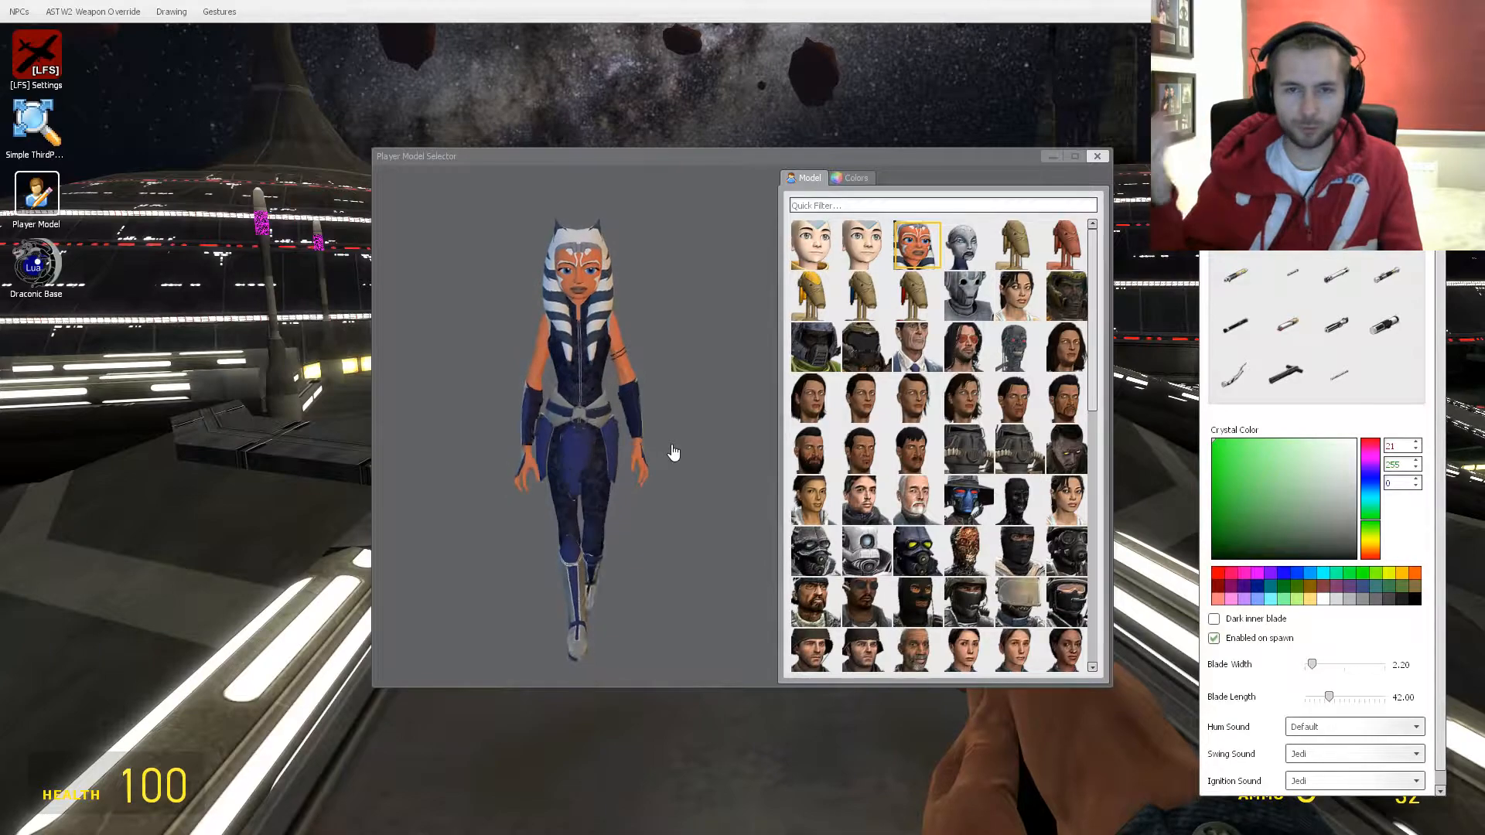
mouse_move(676, 490)
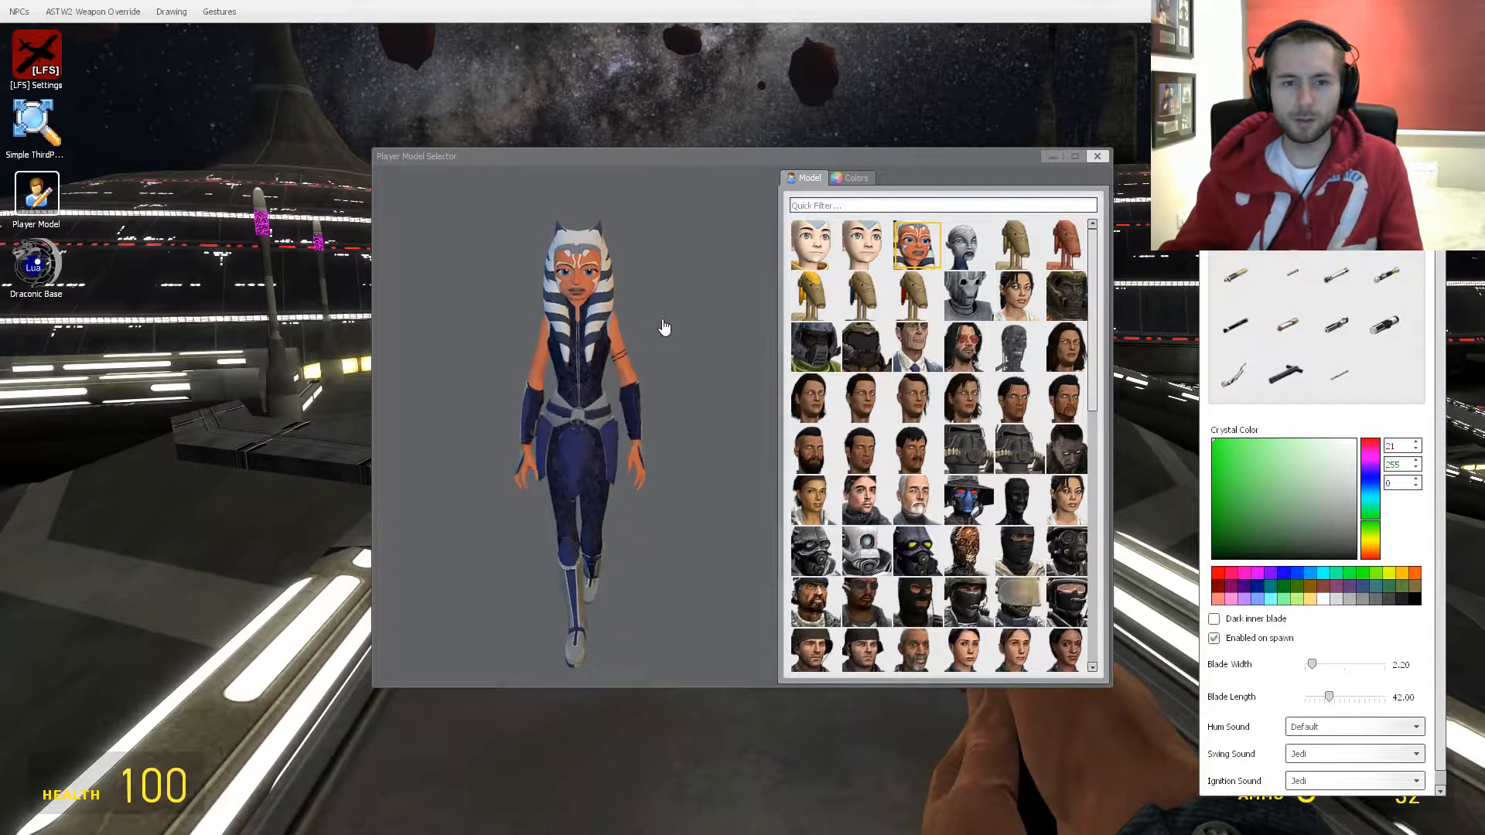
left_click(1098, 156)
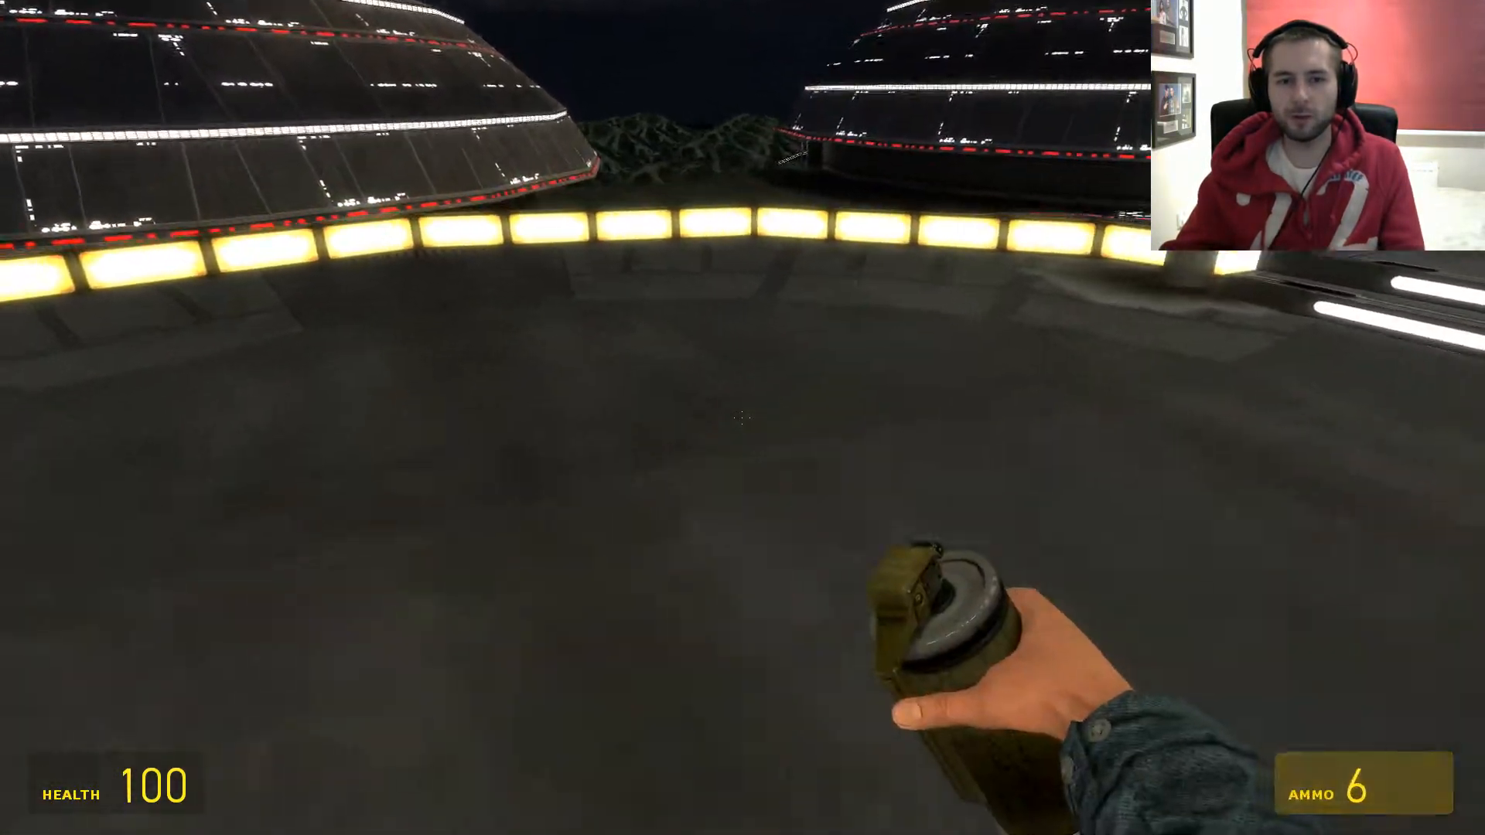
- Switch to the gravity gun and bring up the spawn menu on the NPCs tab
left_click(743, 418)
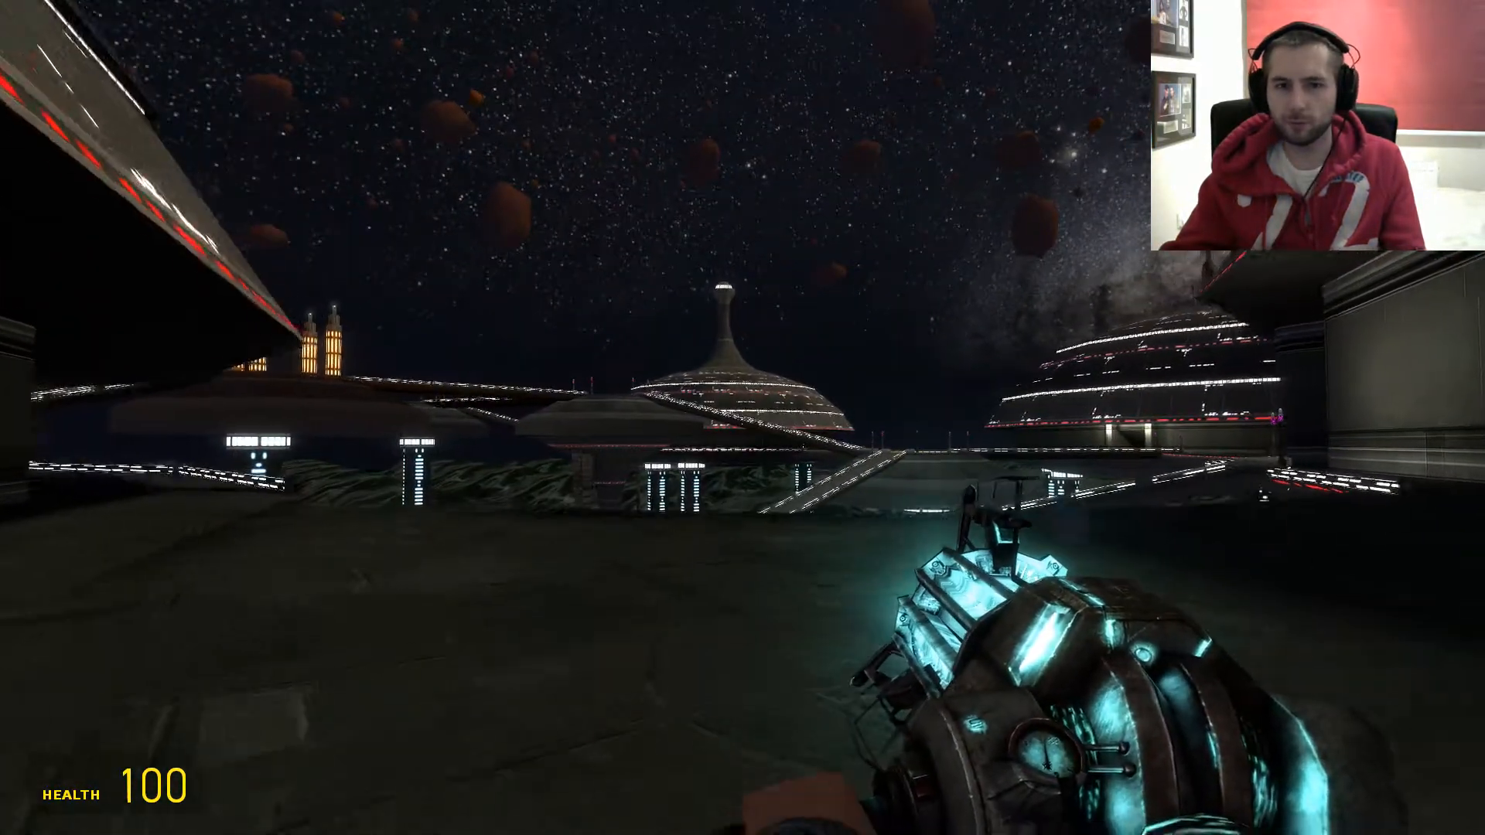
key("q")
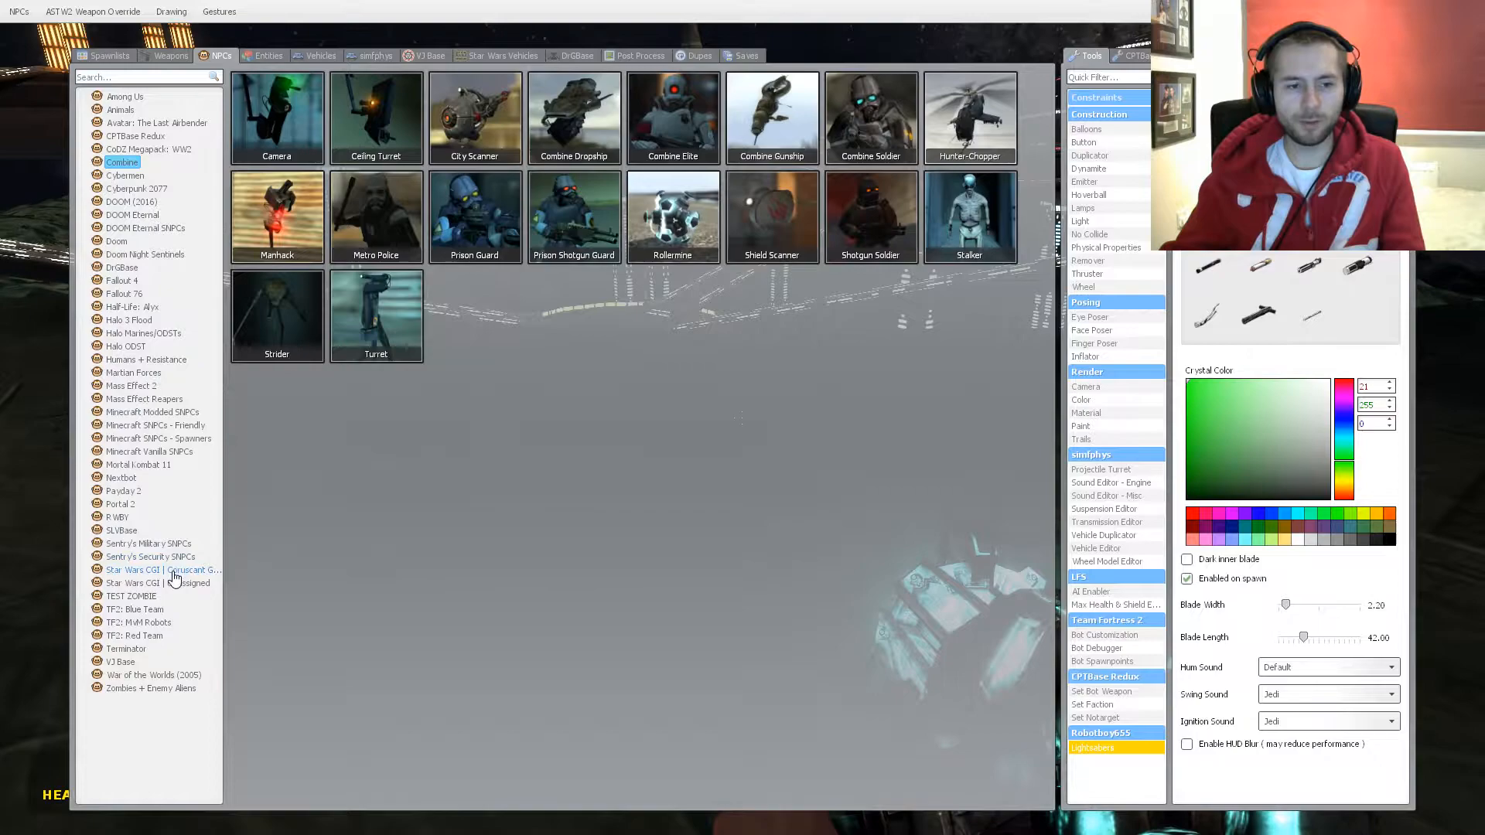
- Spawn Coruscant Guard clone troopers, then select the Star Wars CGI Unassigned clone troopers
left_click(161, 569)
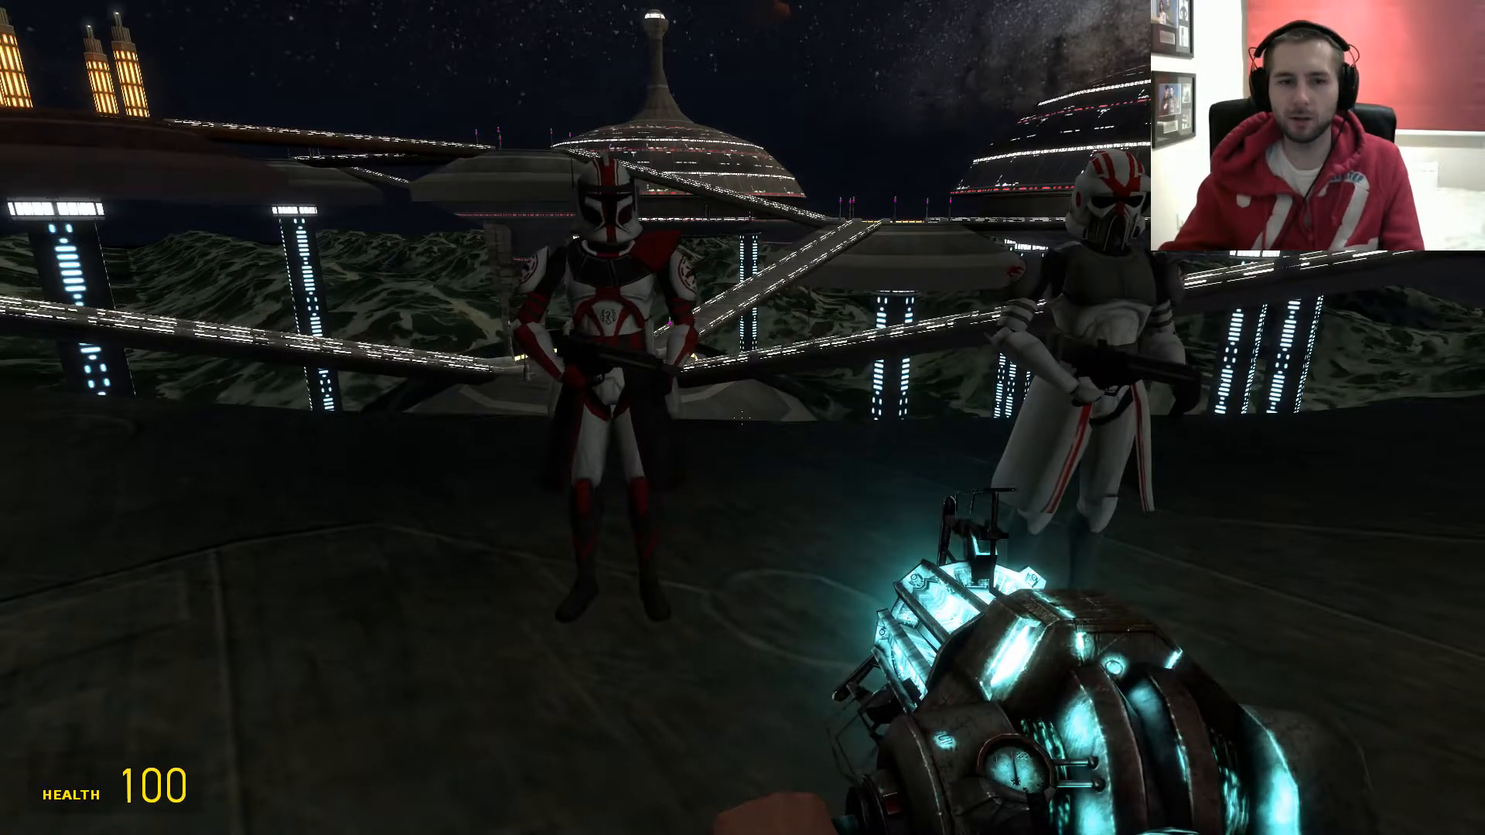
key("q")
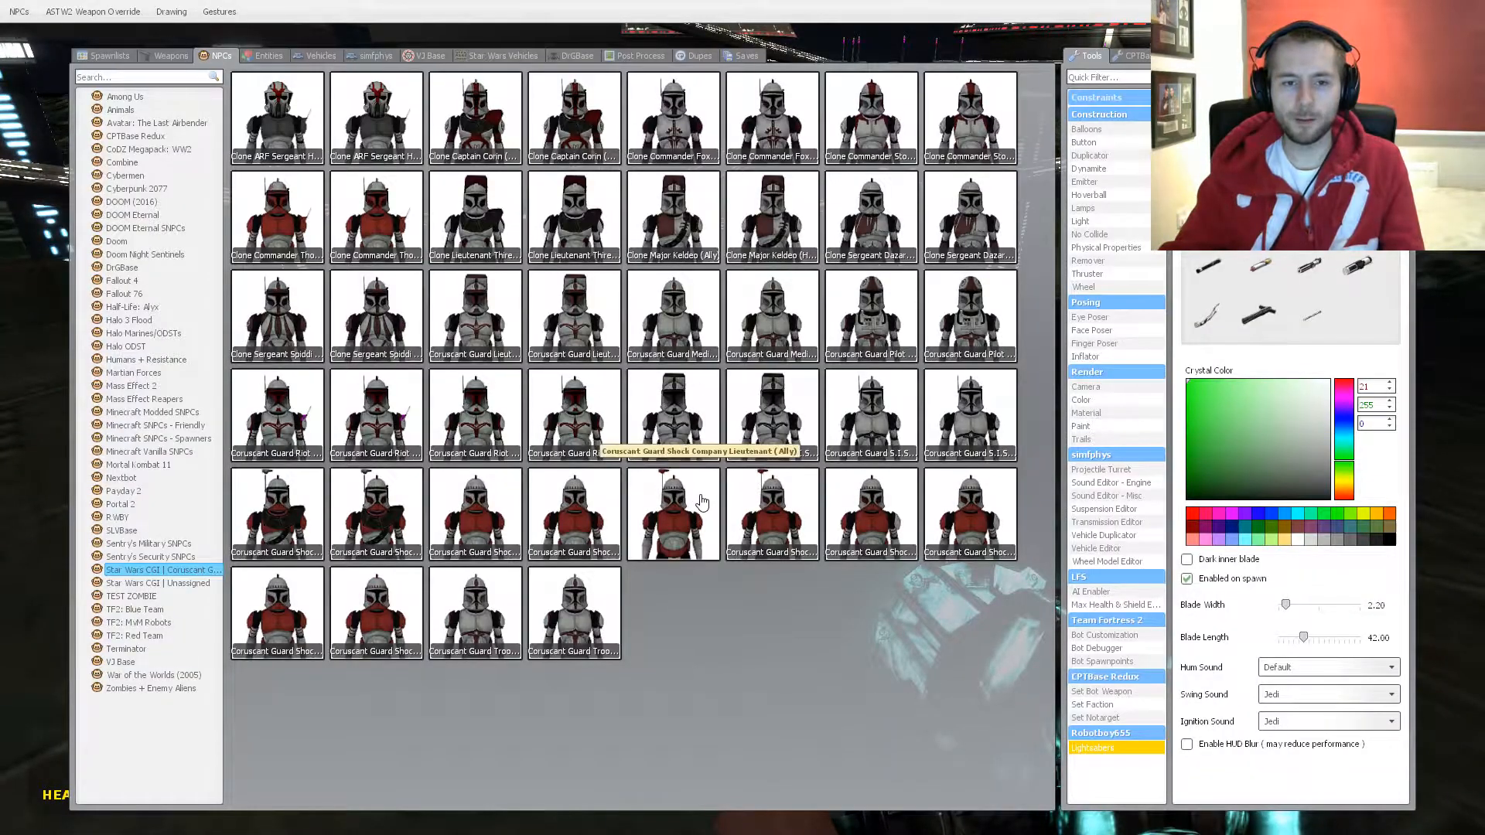
mouse_move(589, 308)
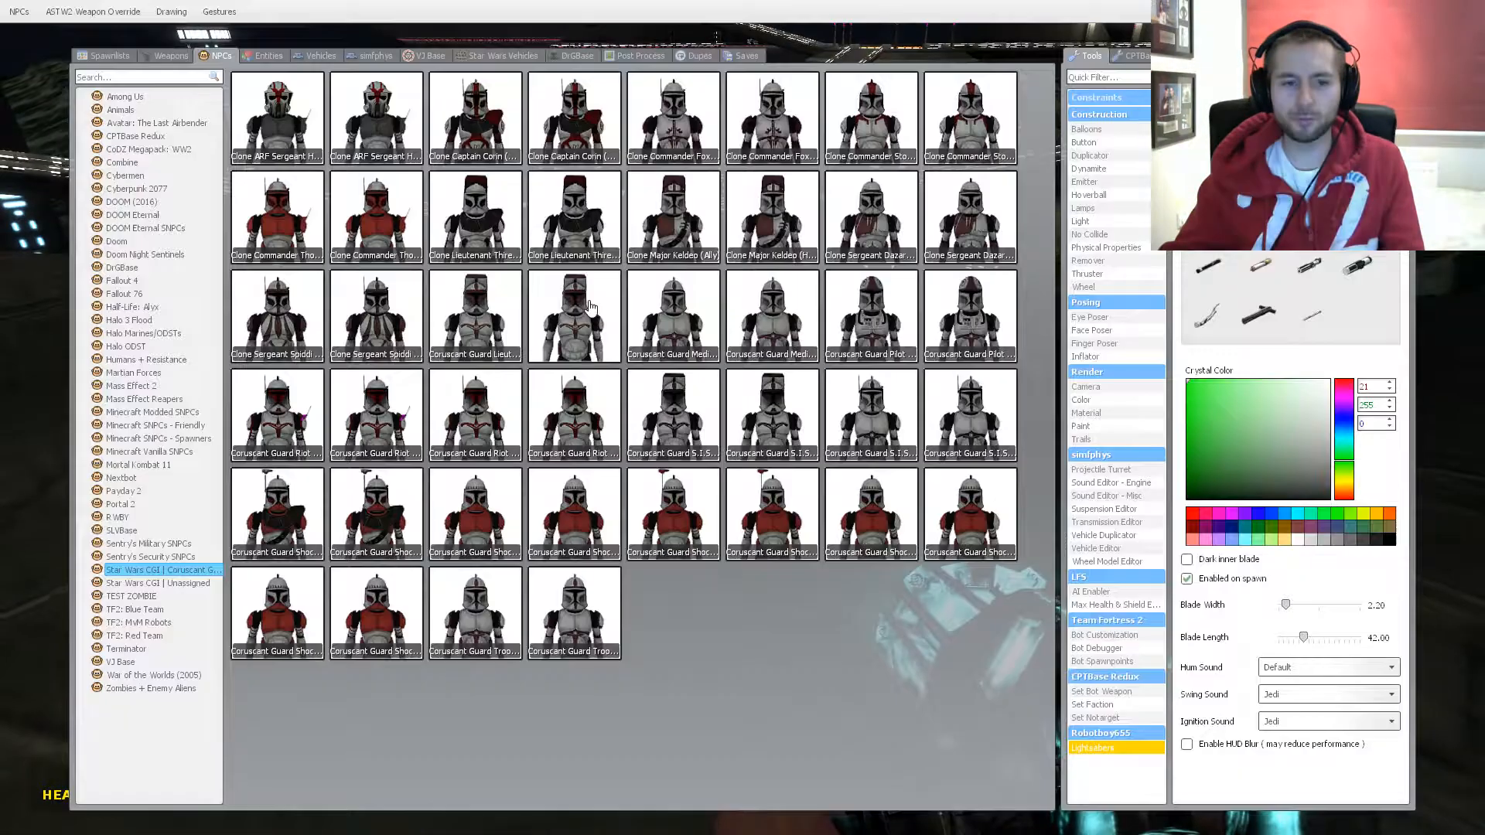
left_click(156, 583)
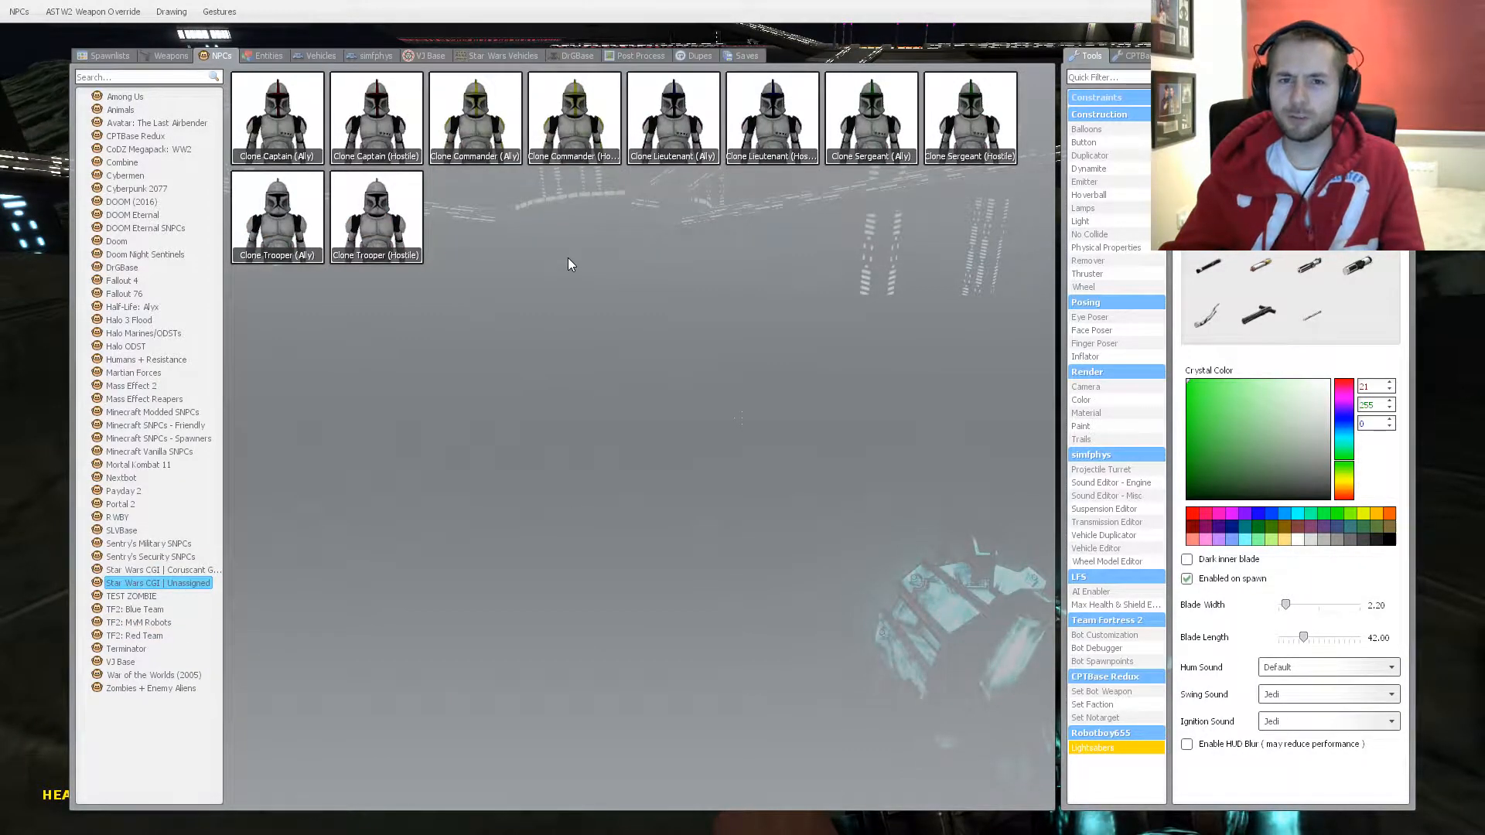
key("q")
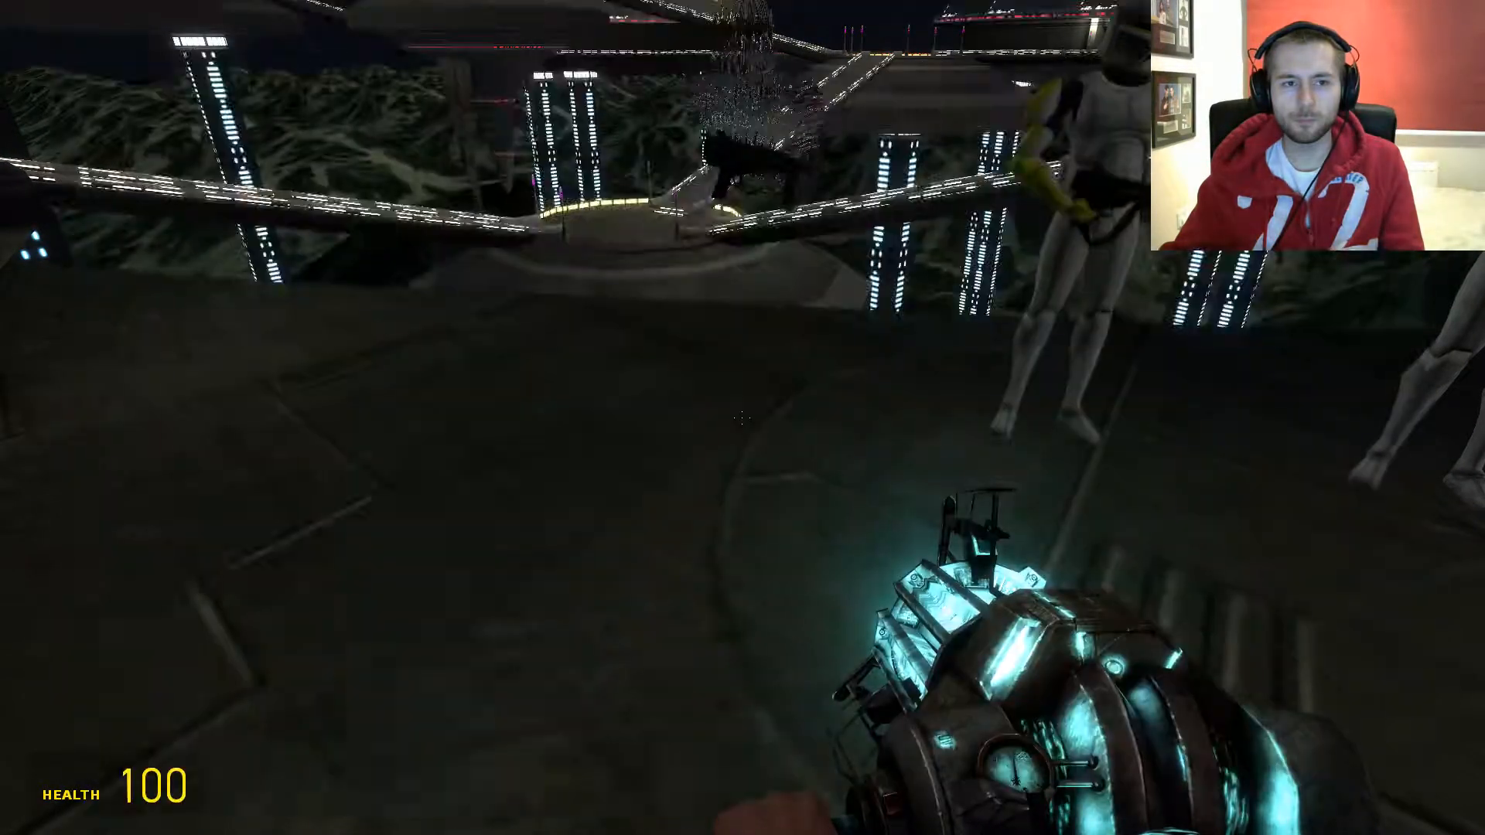
- Reopen the spawn menu and show the spawnable Weapons catalogue
key("q")
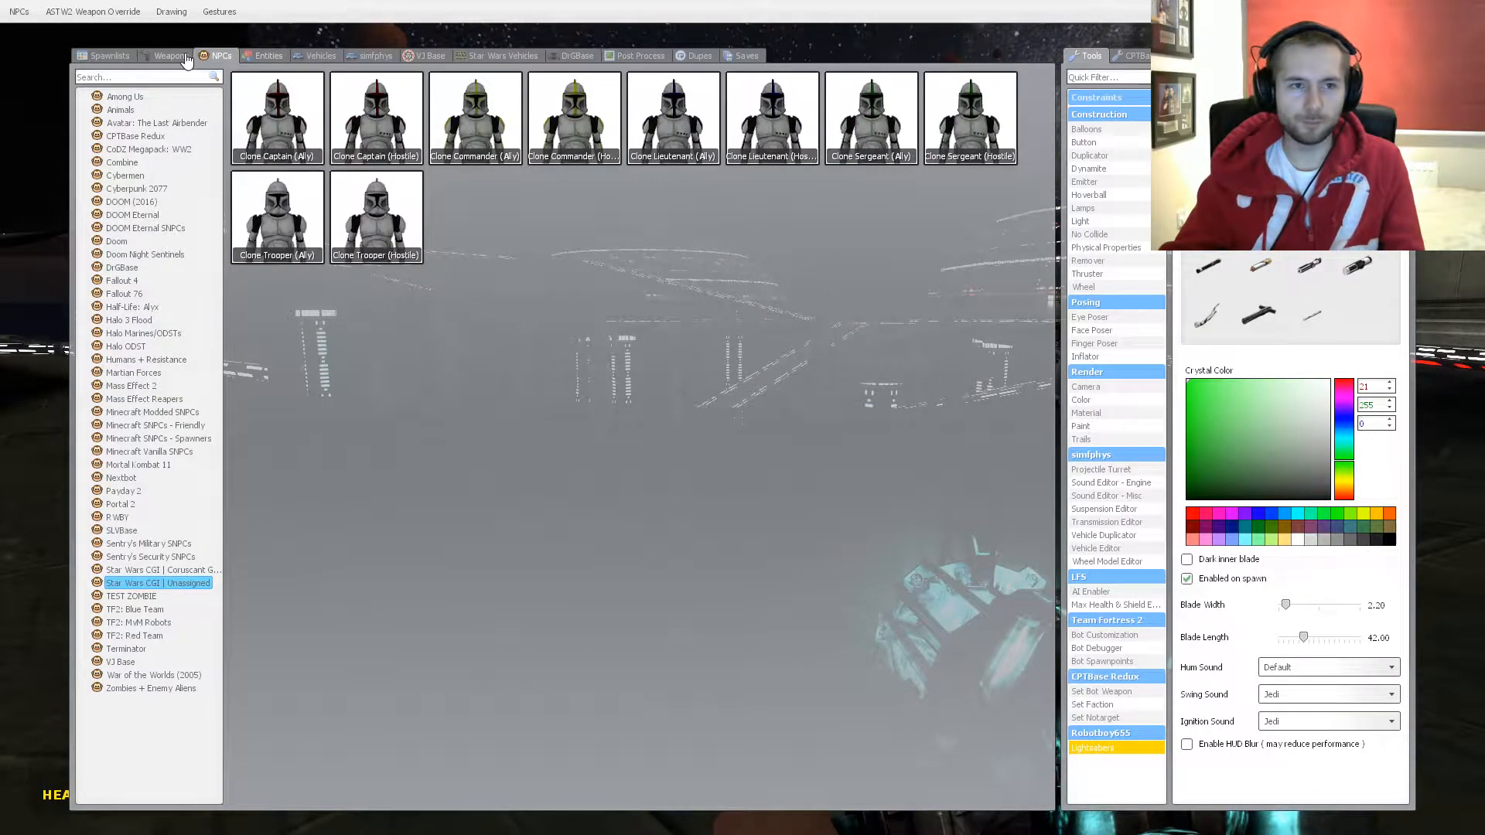
left_click(171, 56)
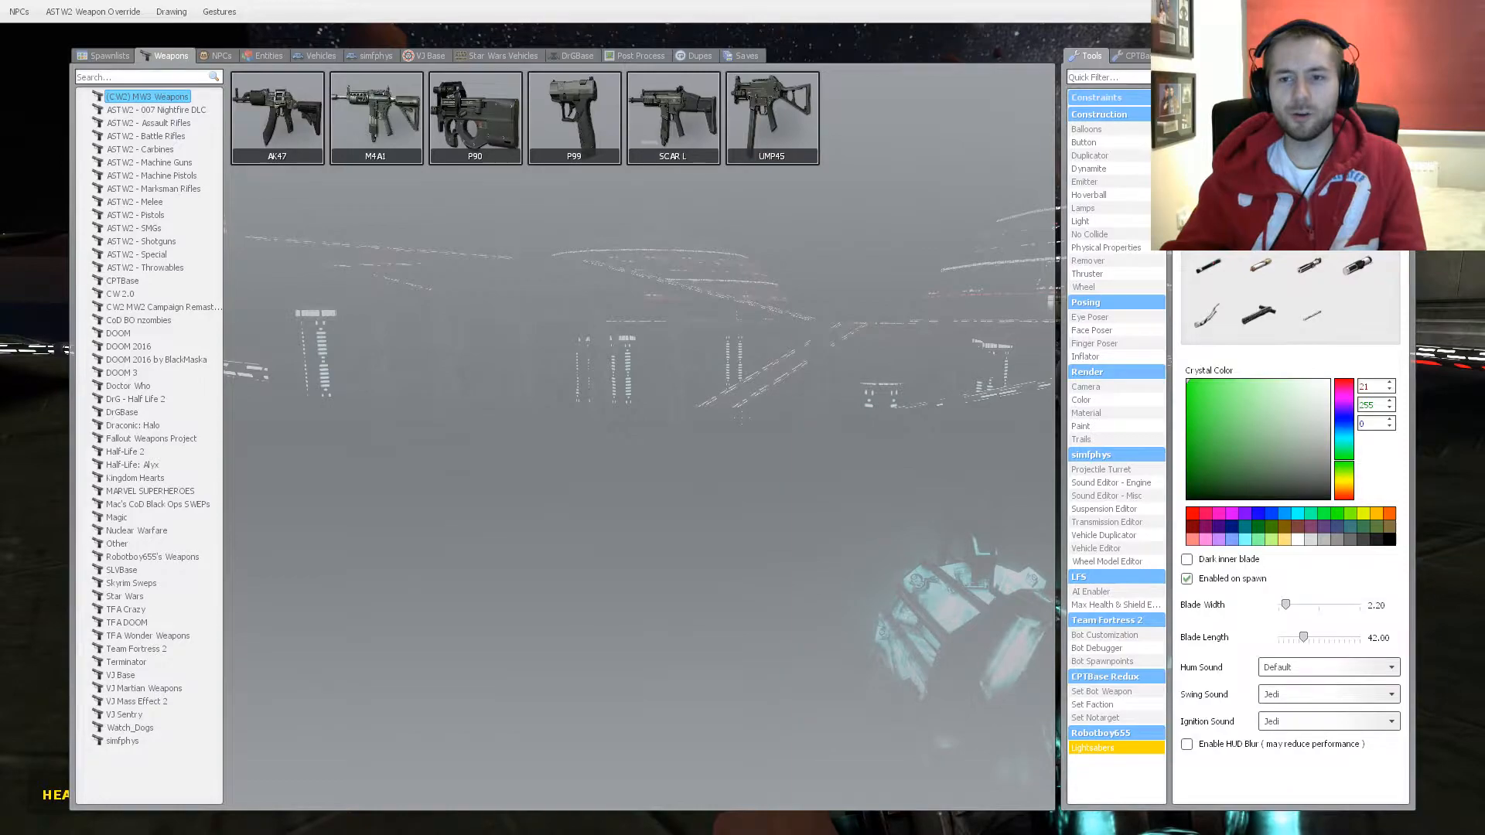
mouse_move(905, 266)
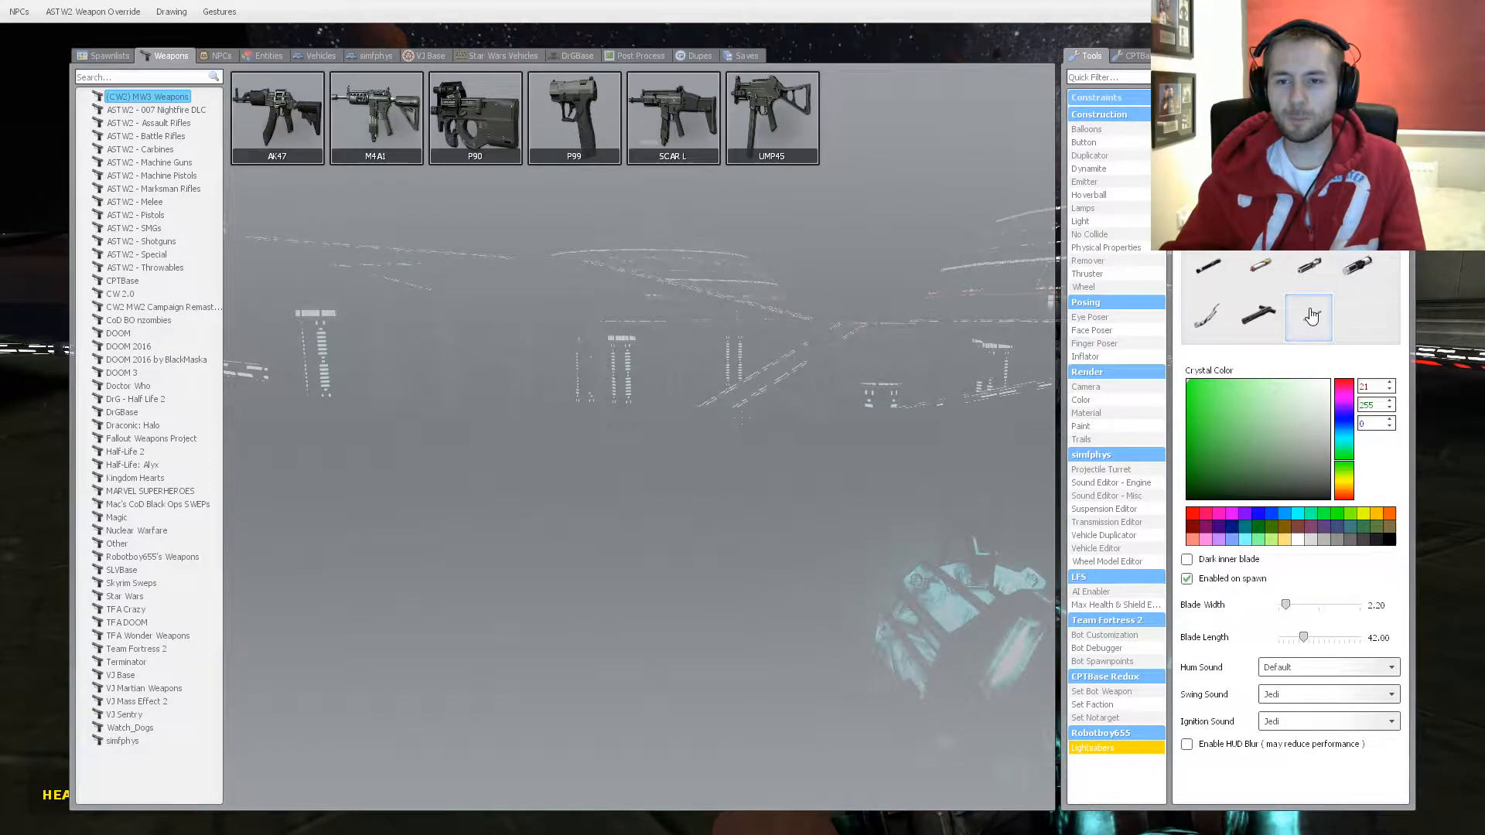
- Choose a lightsaber hilt, set the crystal colour to blue (0, 50, 255), and show Robotboy655's Weapons
left_click(1310, 316)
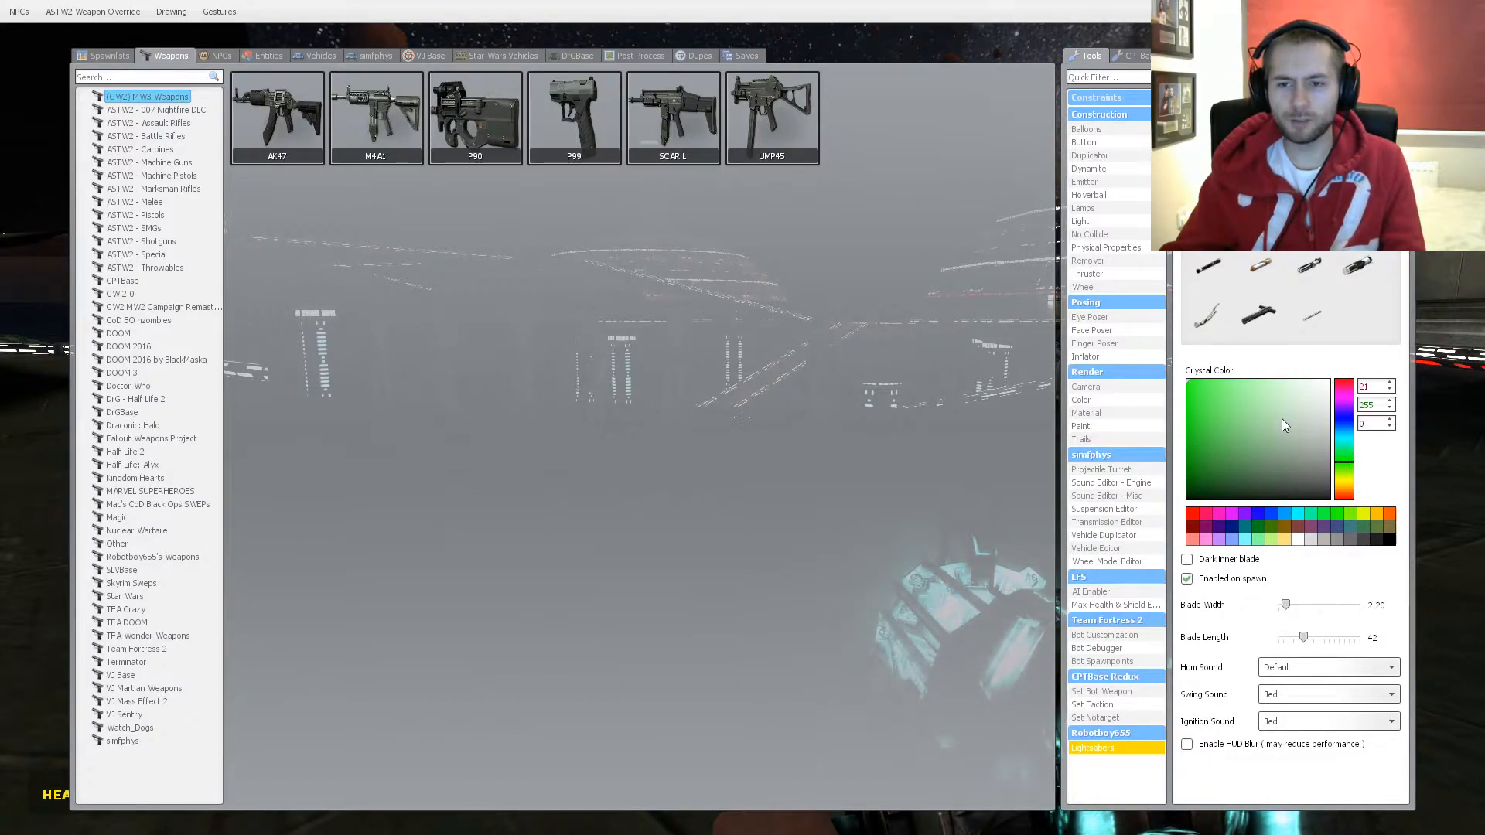
left_click(1344, 427)
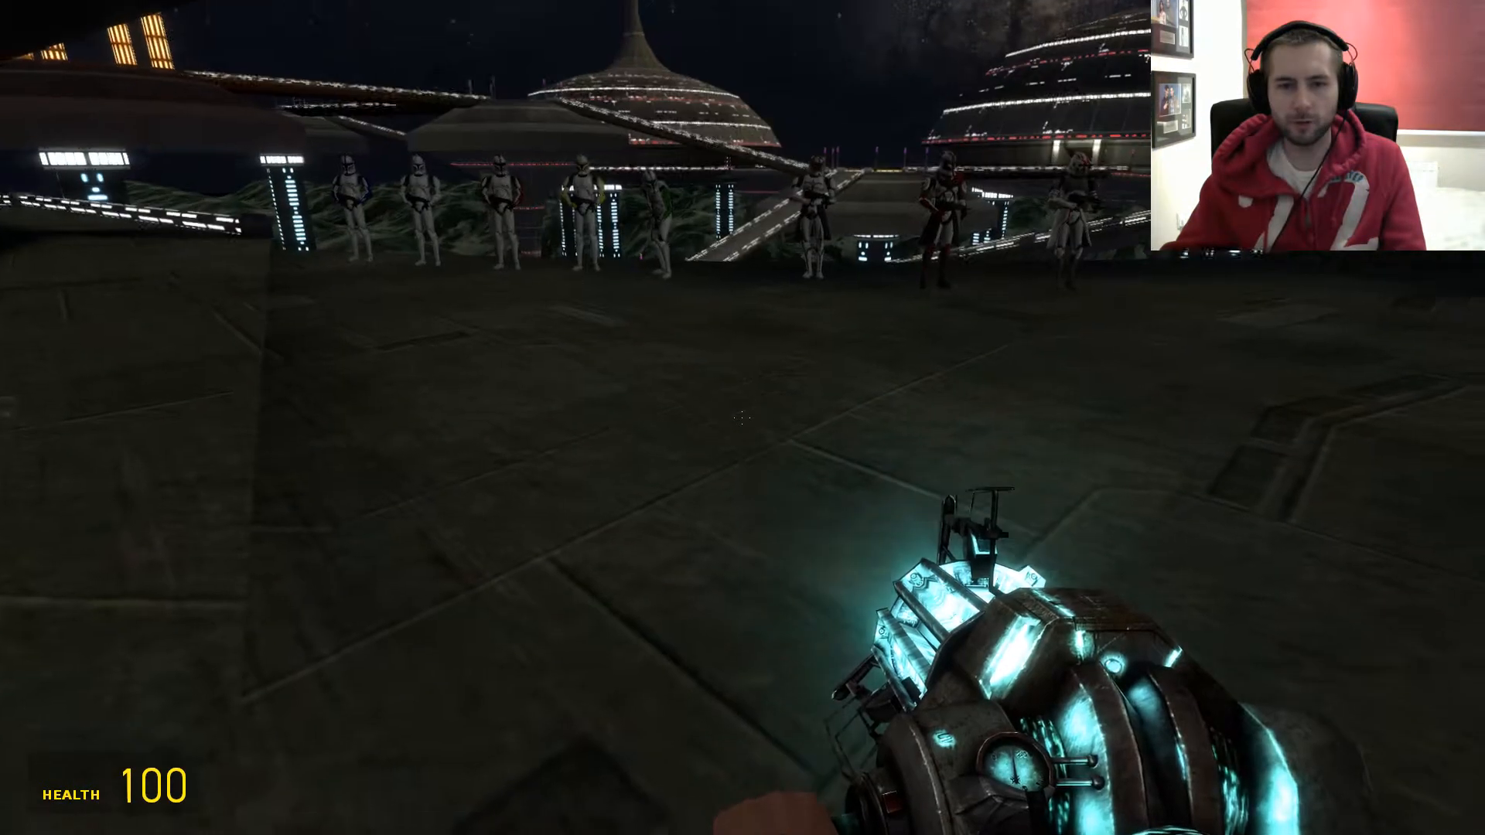
key("q")
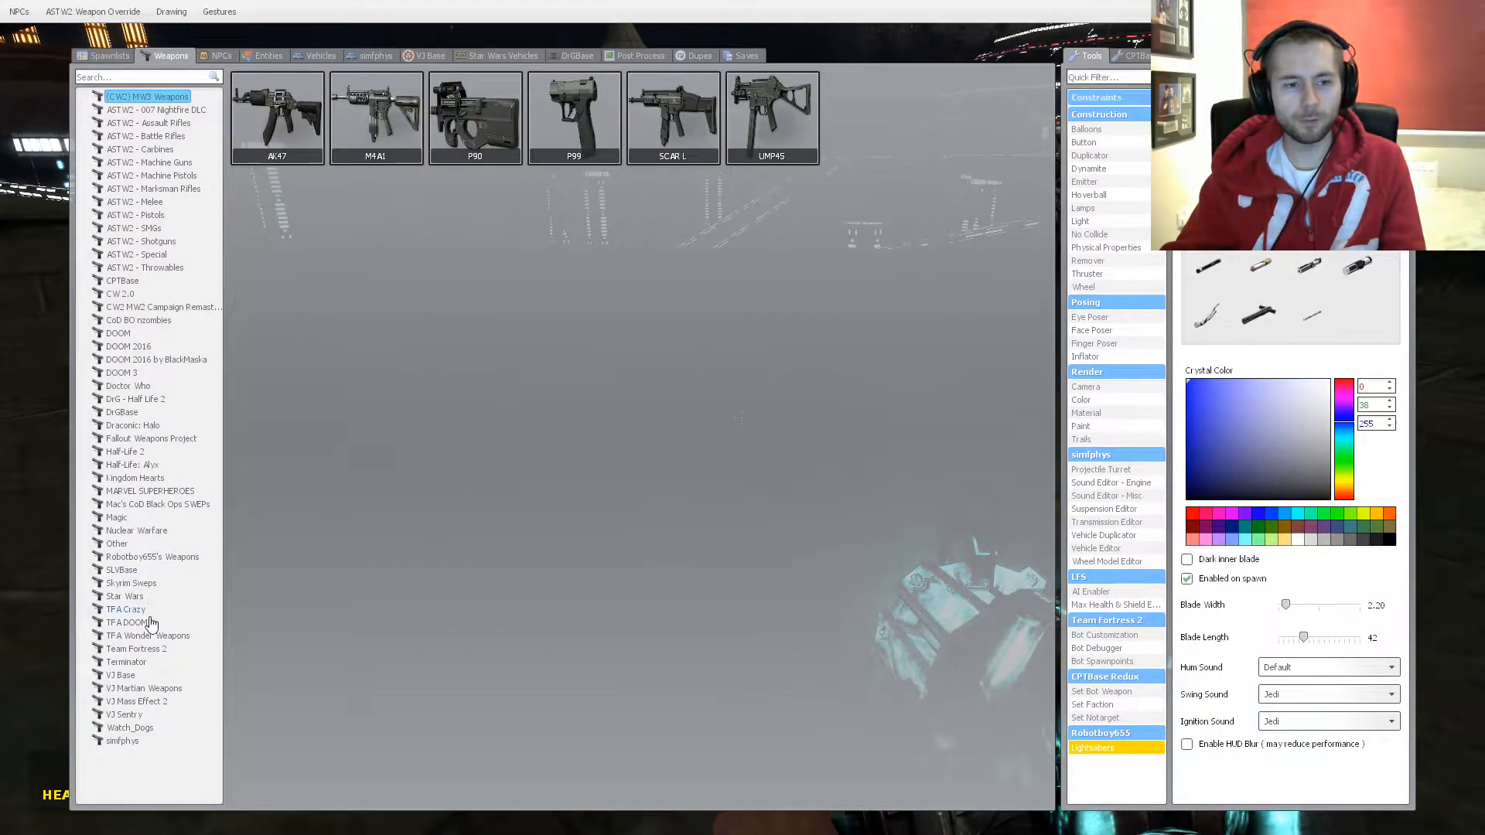
left_click(153, 557)
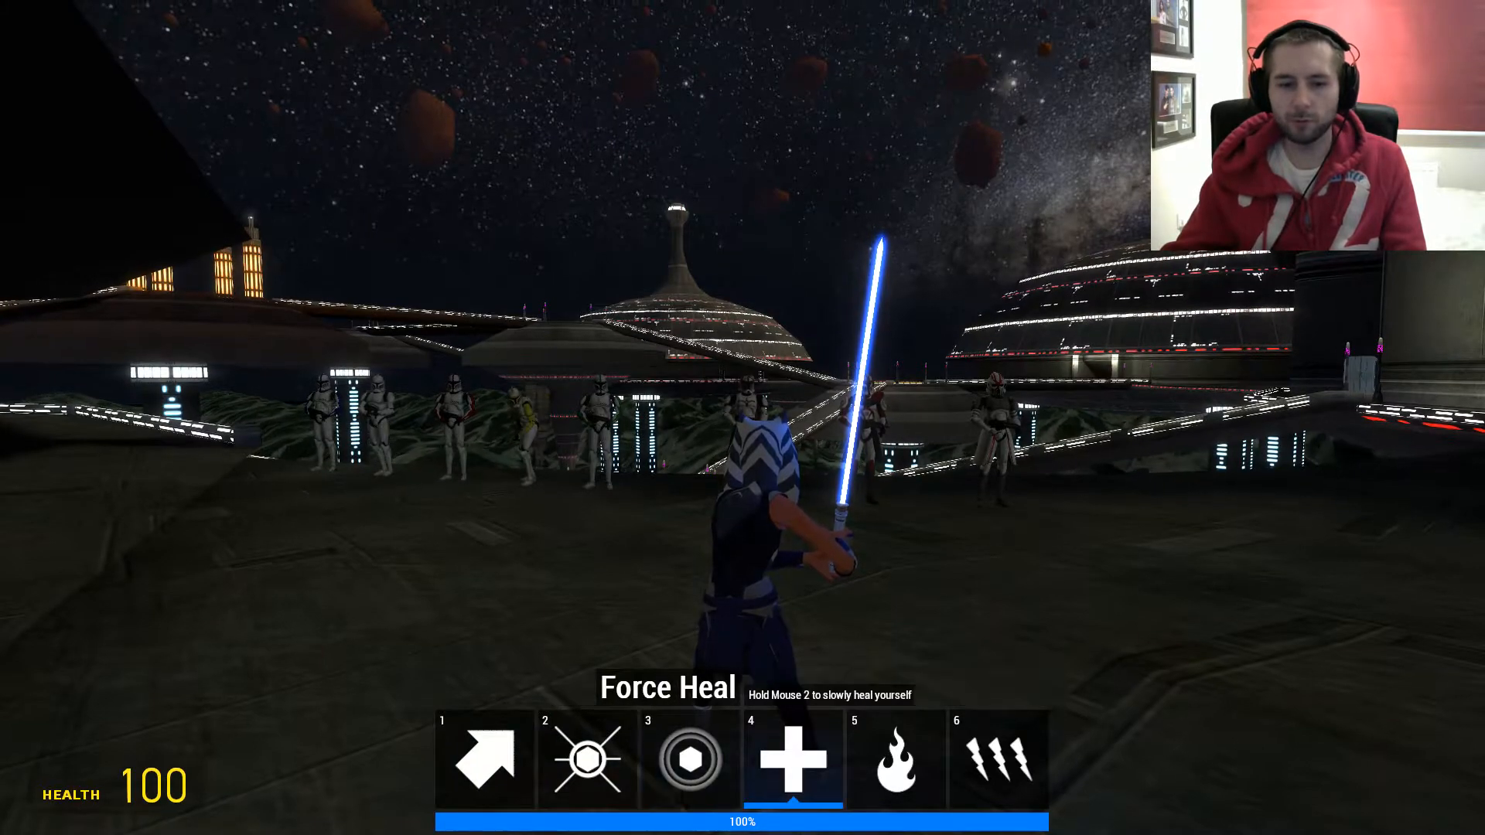
- Select a Force power from the lightsaber's power bar with key 6
key("6")
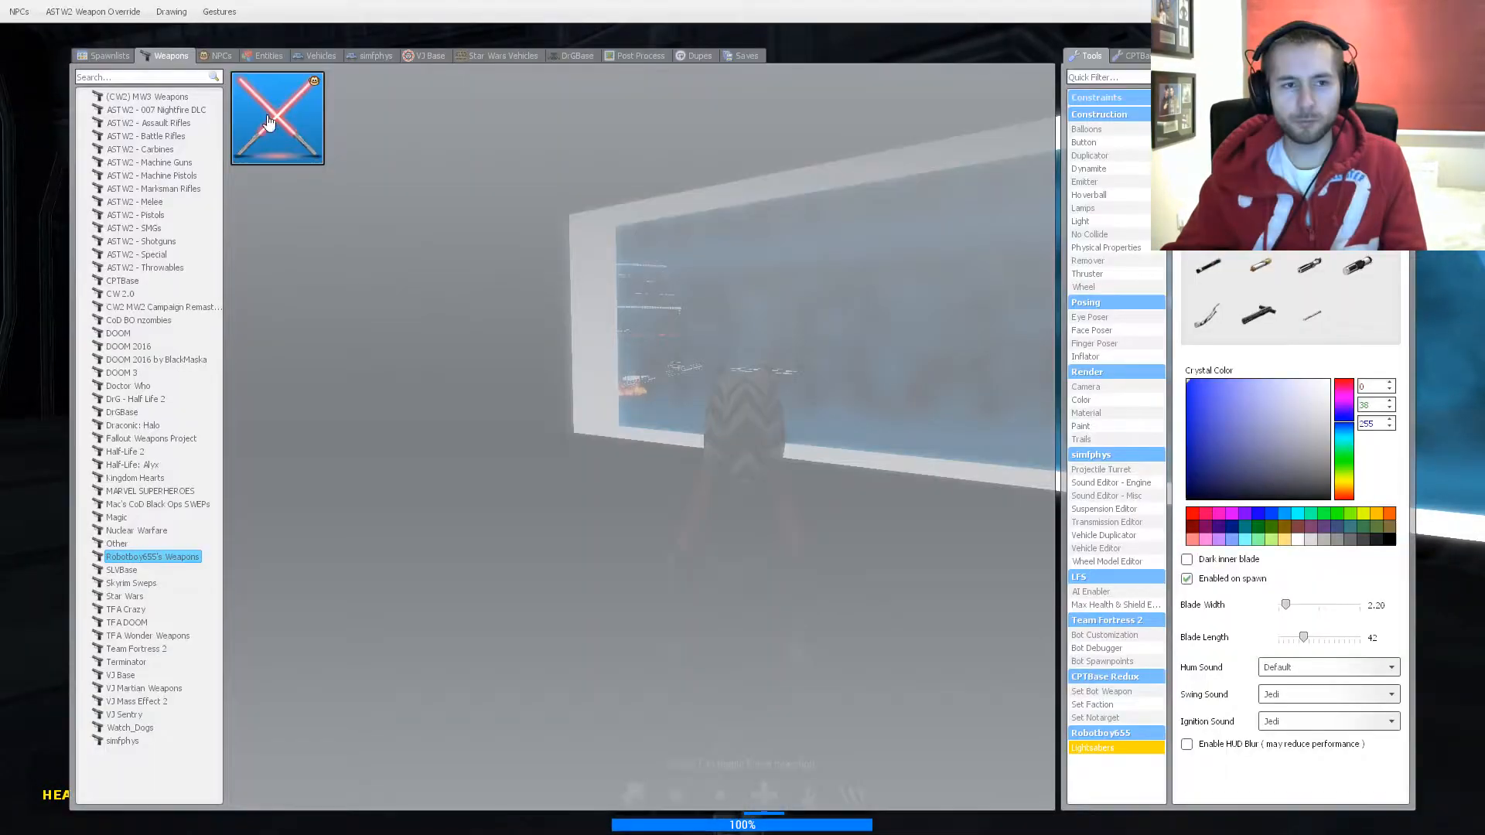
- Equip the Lightsaber and uncheck NPC Ignore Players so the clones will fight
left_click(91, 11)
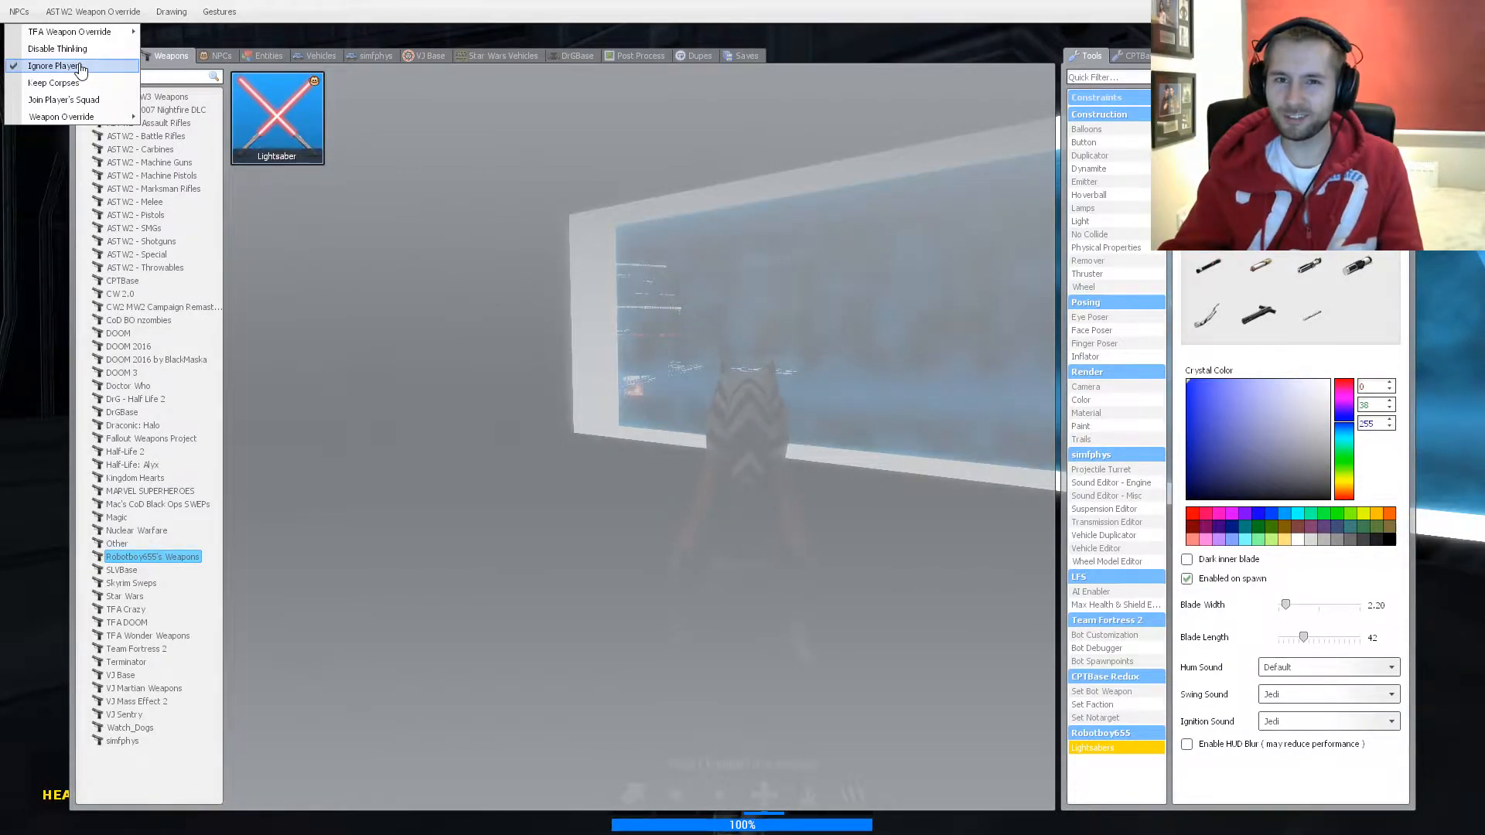
left_click(56, 65)
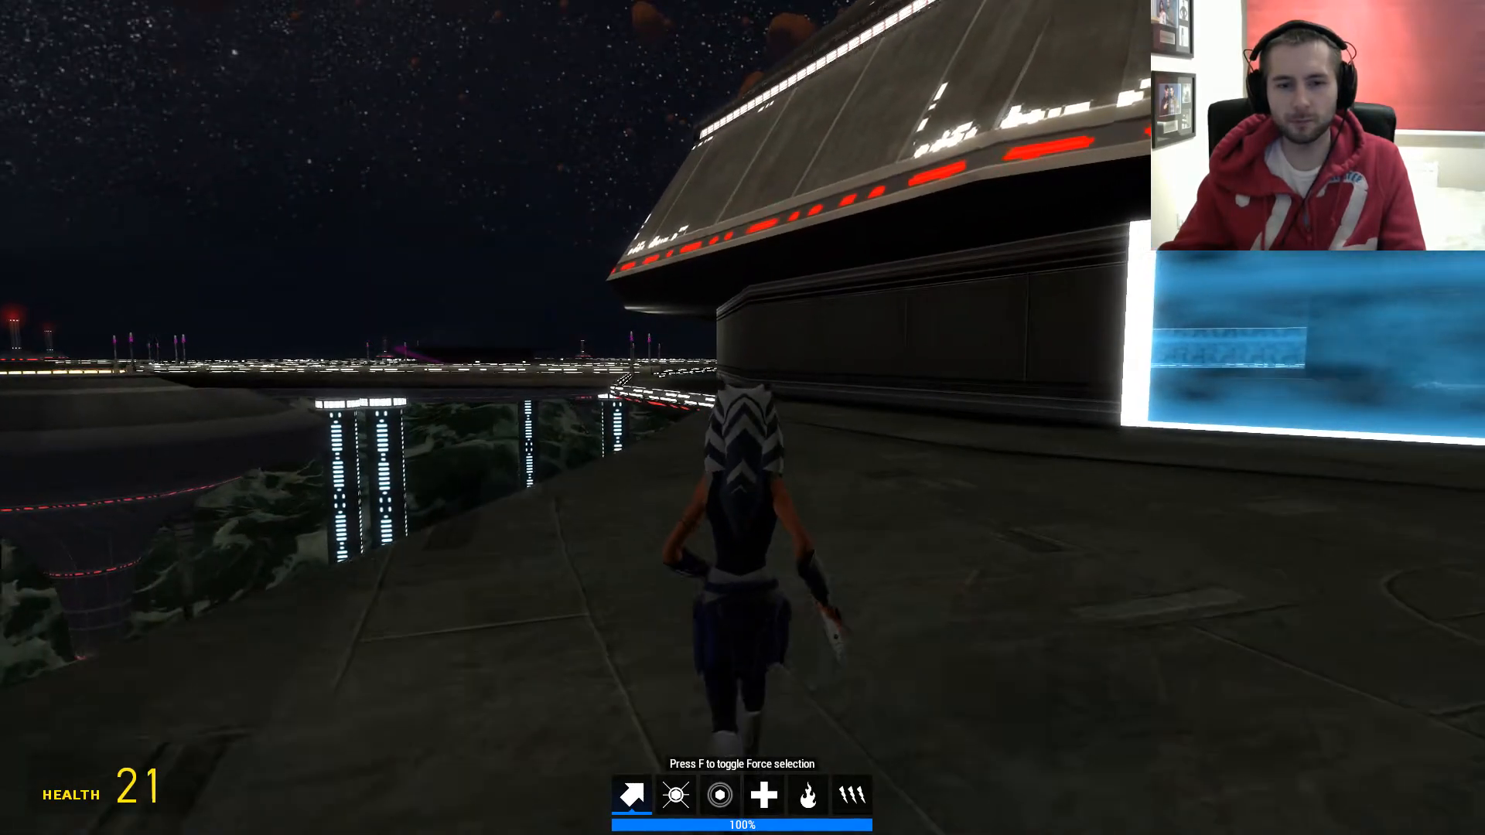
- Bring up the spawn menu to reach the Player Model Selector
key("q")
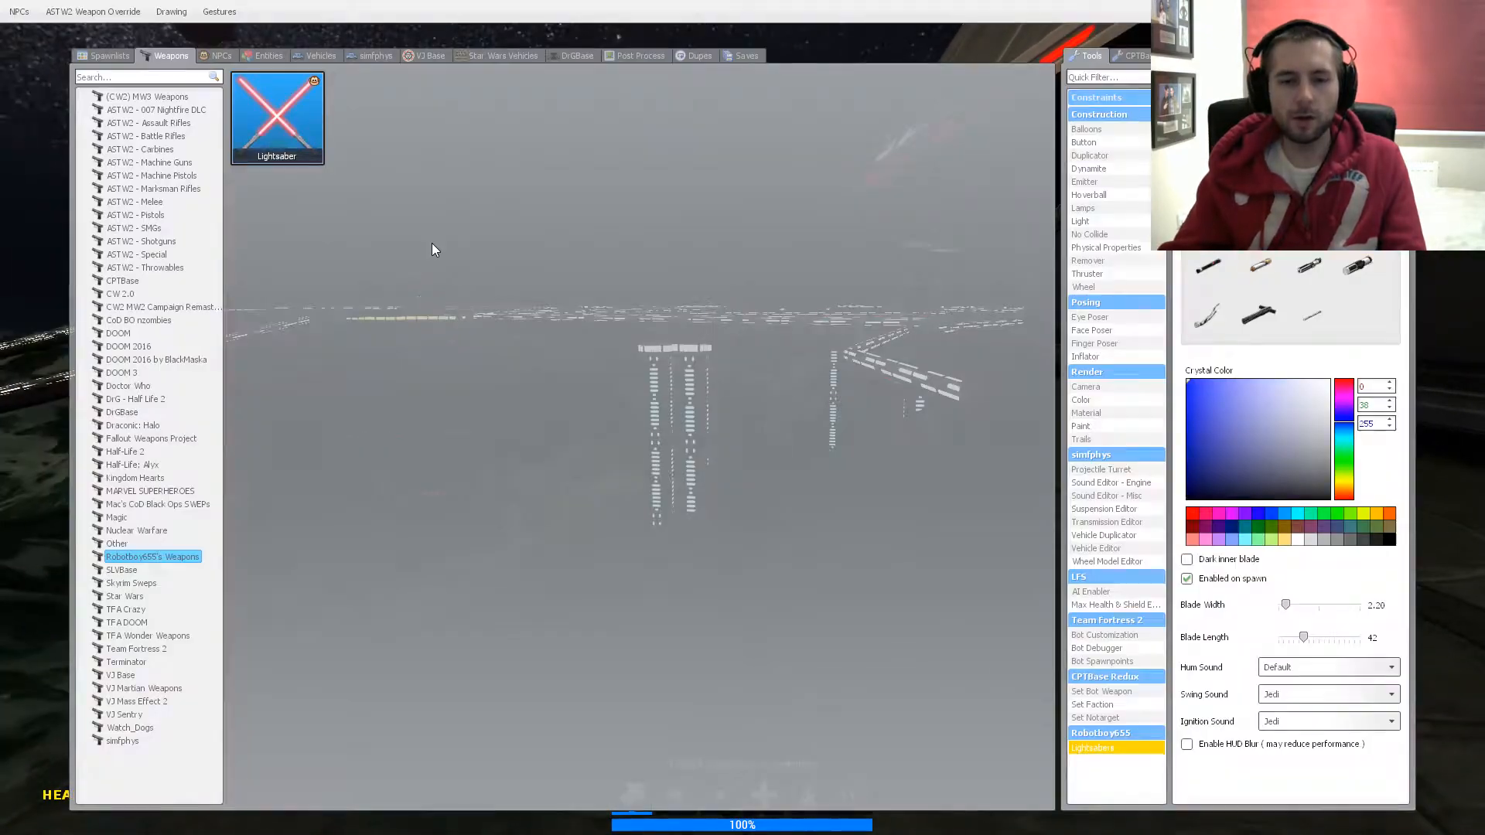
mouse_move(481, 269)
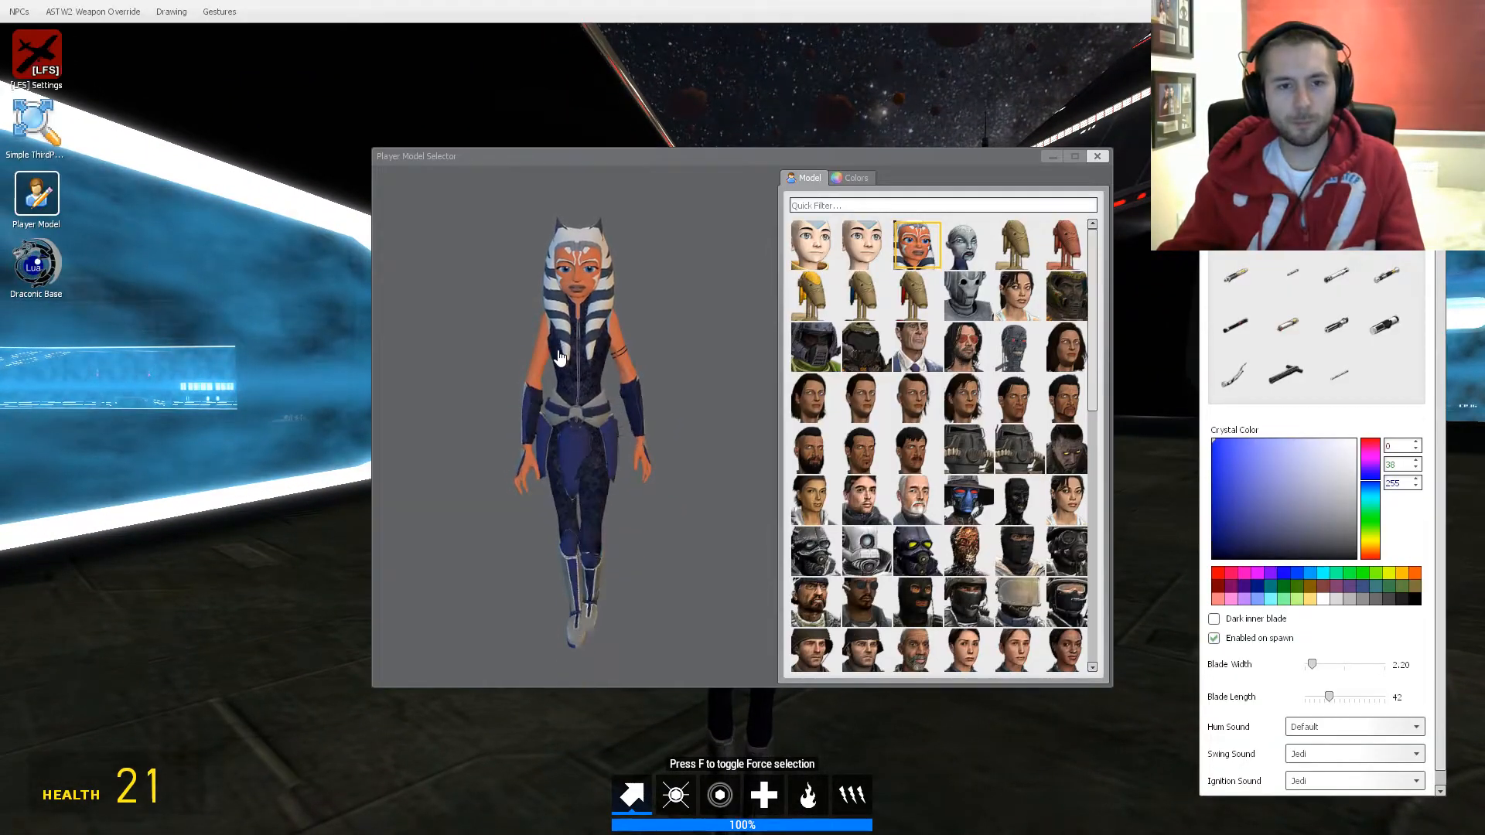
mouse_move(673, 440)
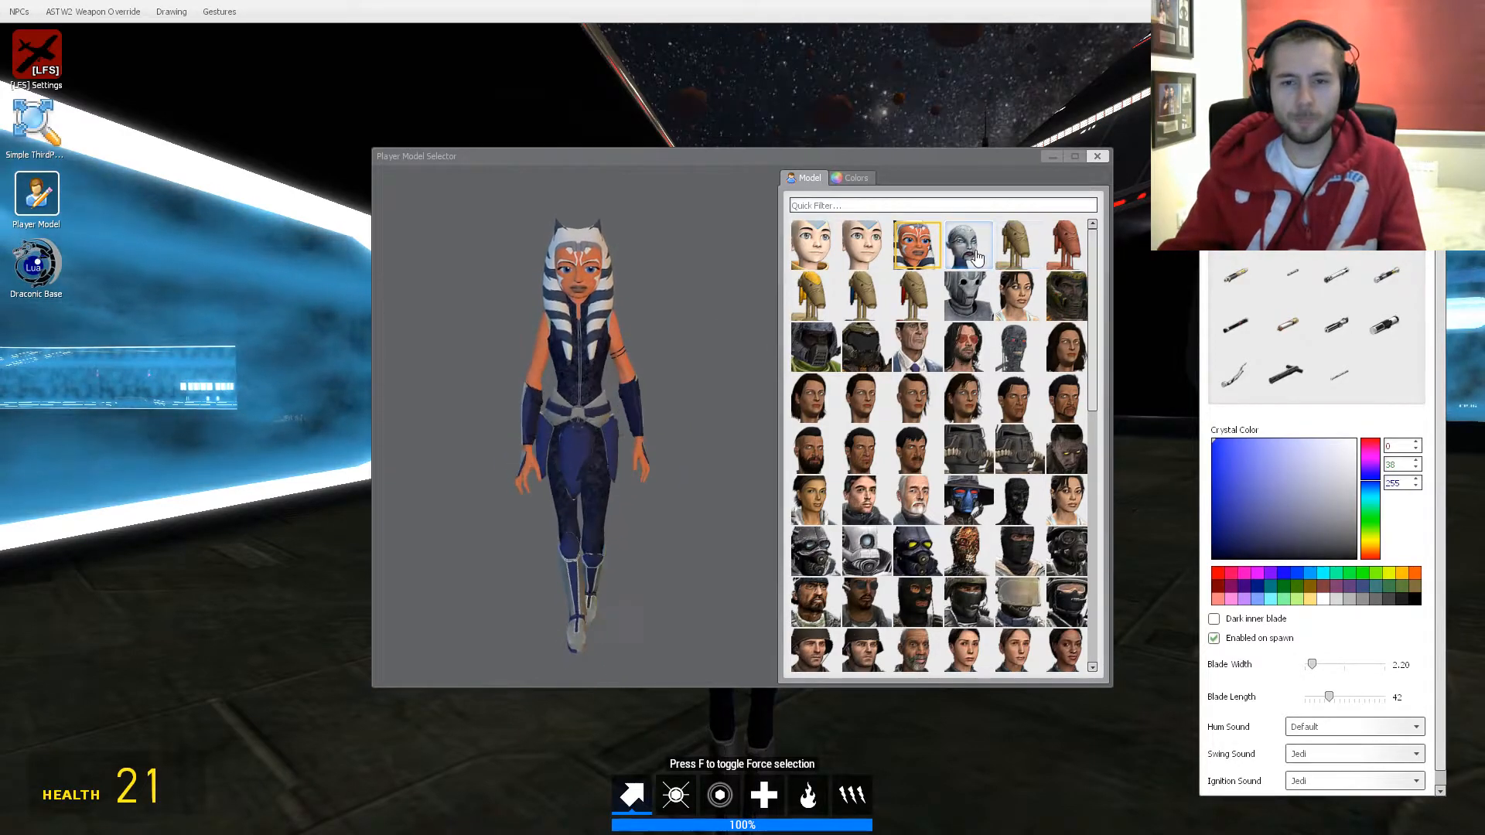
- Preview the pale bald and hat-wearing gunslinger models, then reselect Ahsoka
left_click(969, 244)
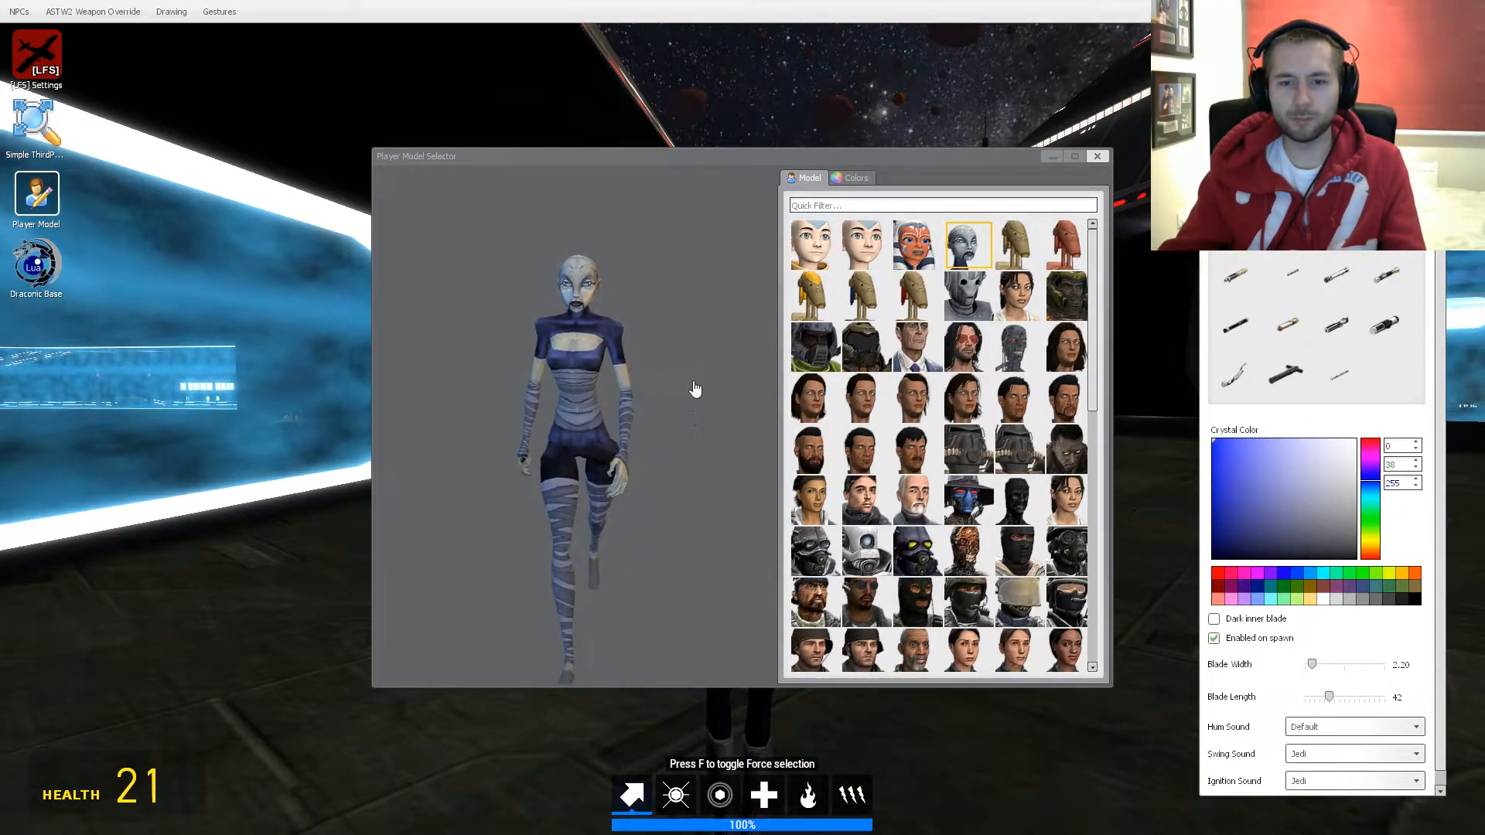
mouse_move(766, 513)
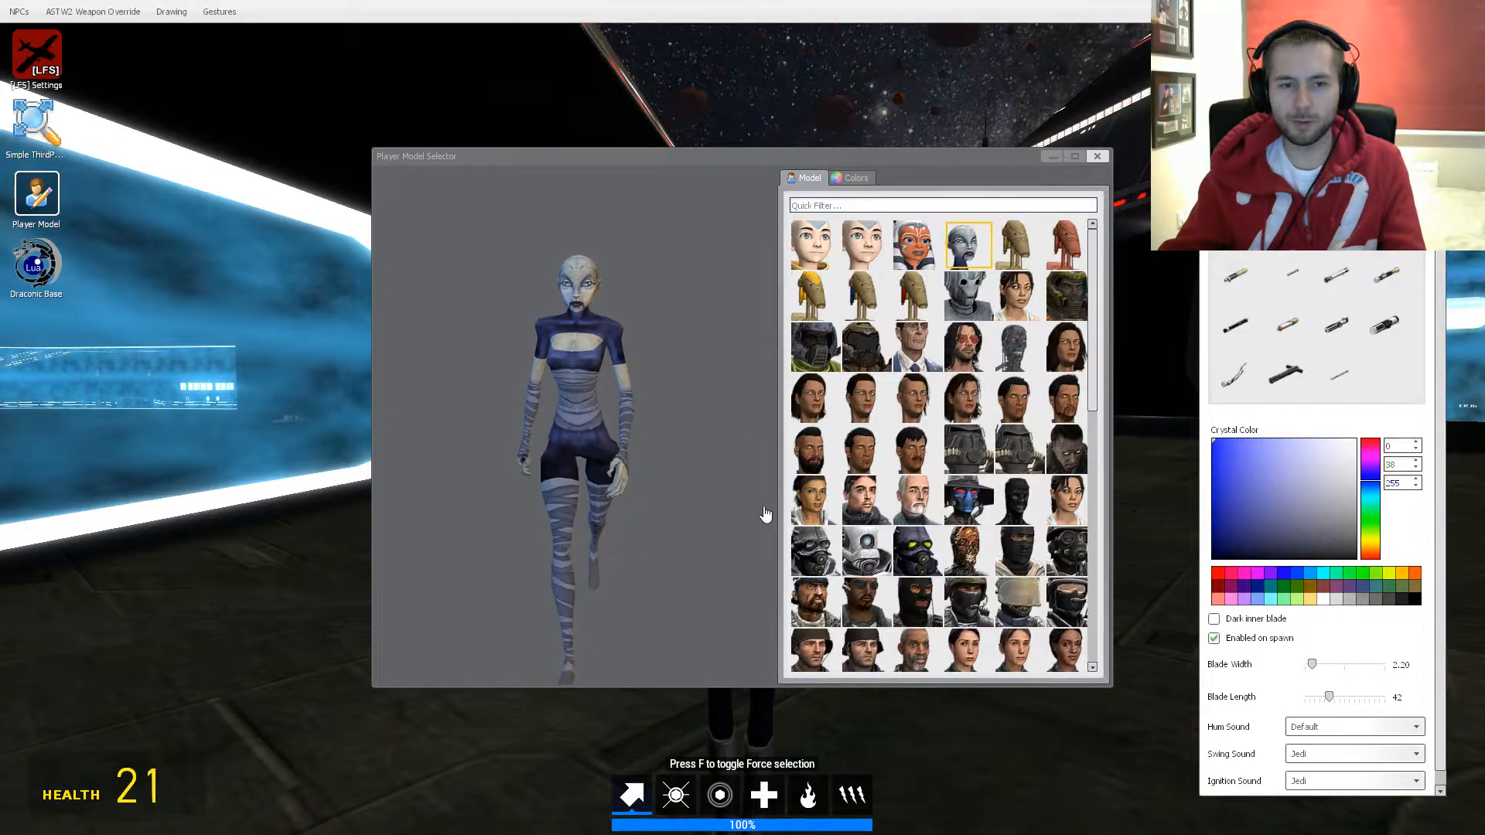
left_click(968, 499)
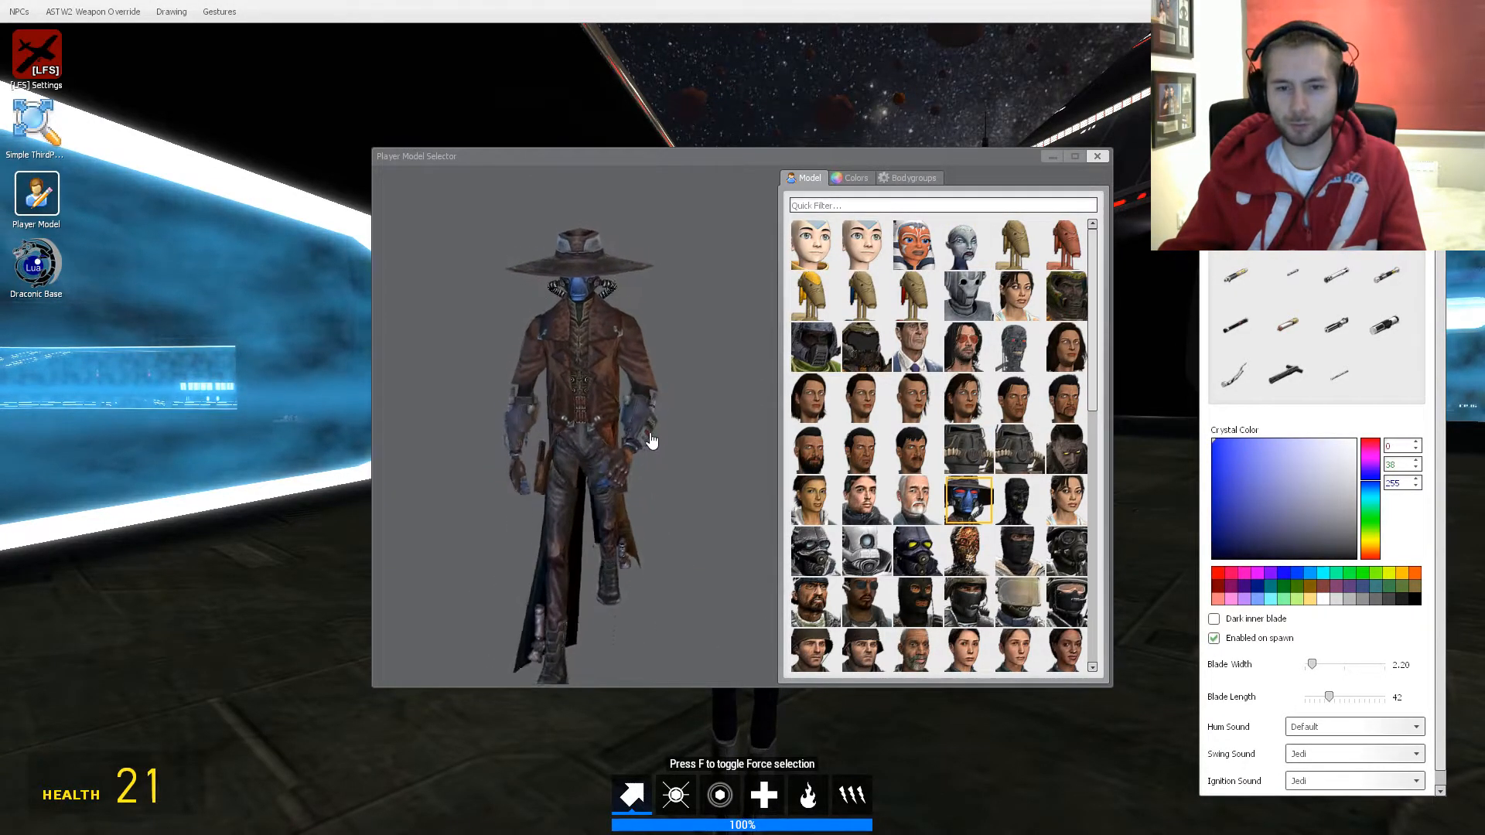
left_click(914, 245)
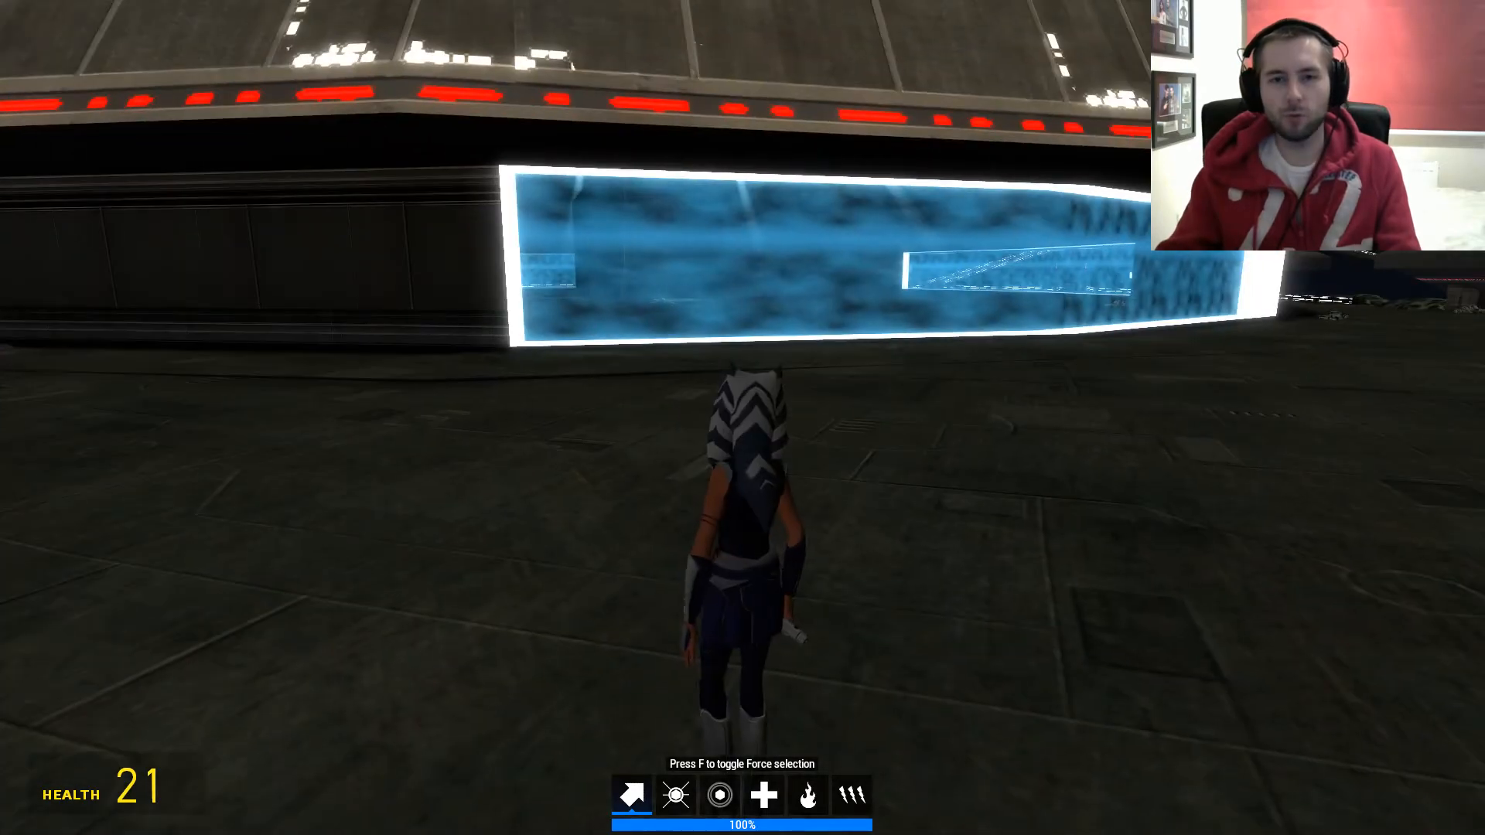
- Bring up the spawn menu on the NPC catalogue's Star Wars CGI clone trooper variants
key("q")
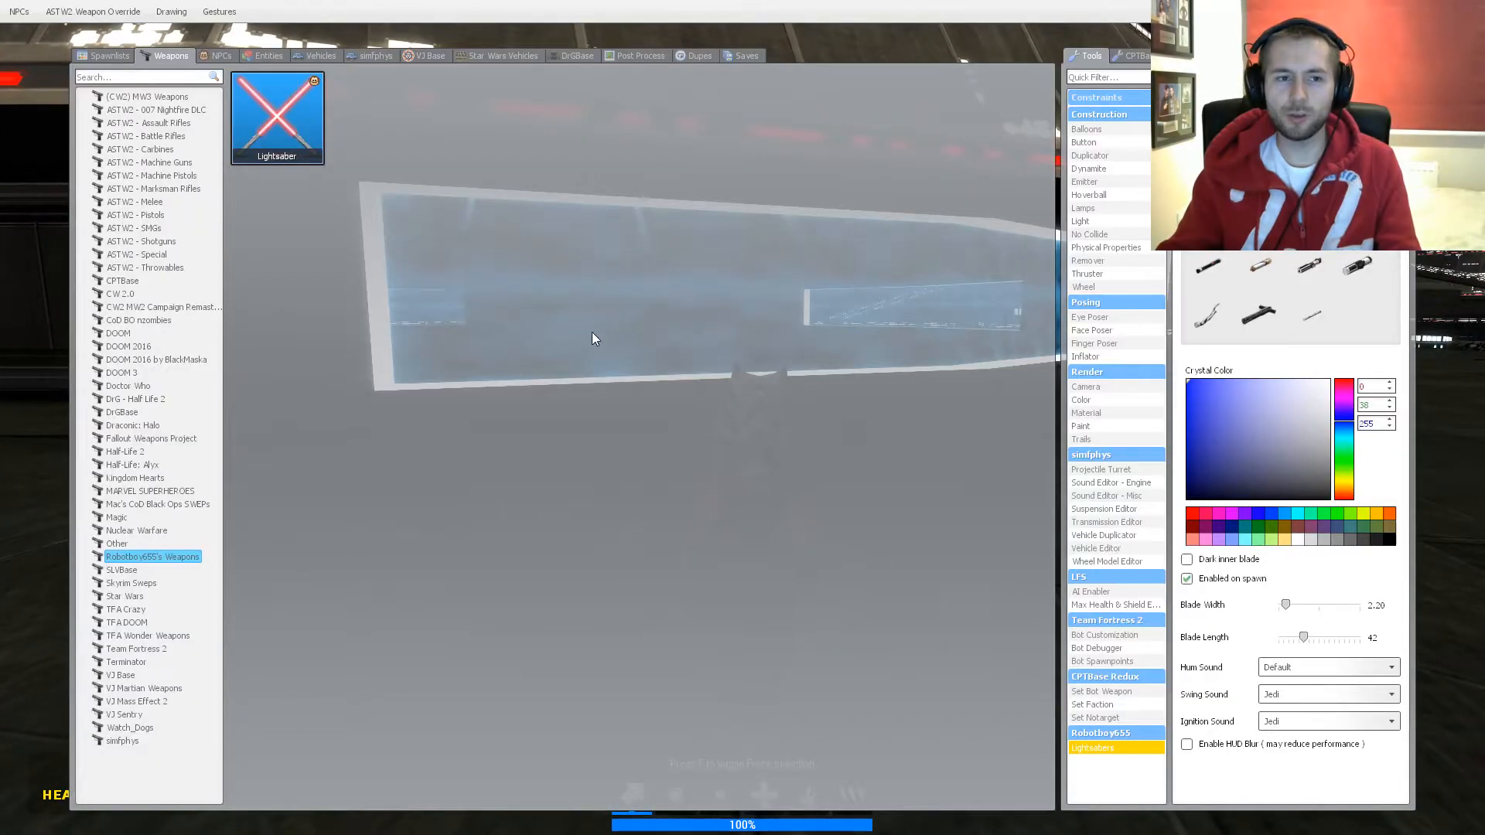
left_click(221, 56)
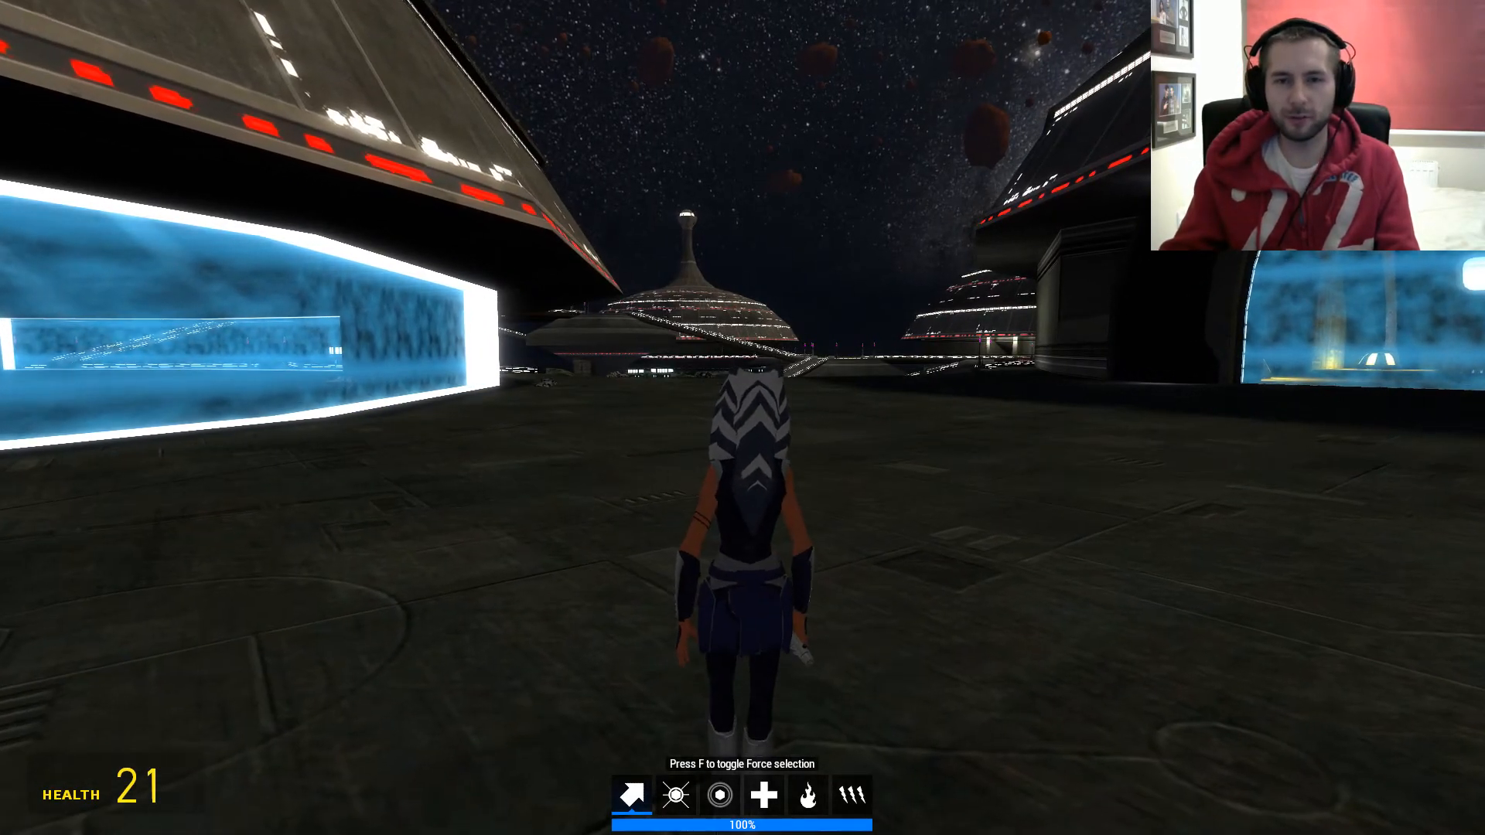
key("q")
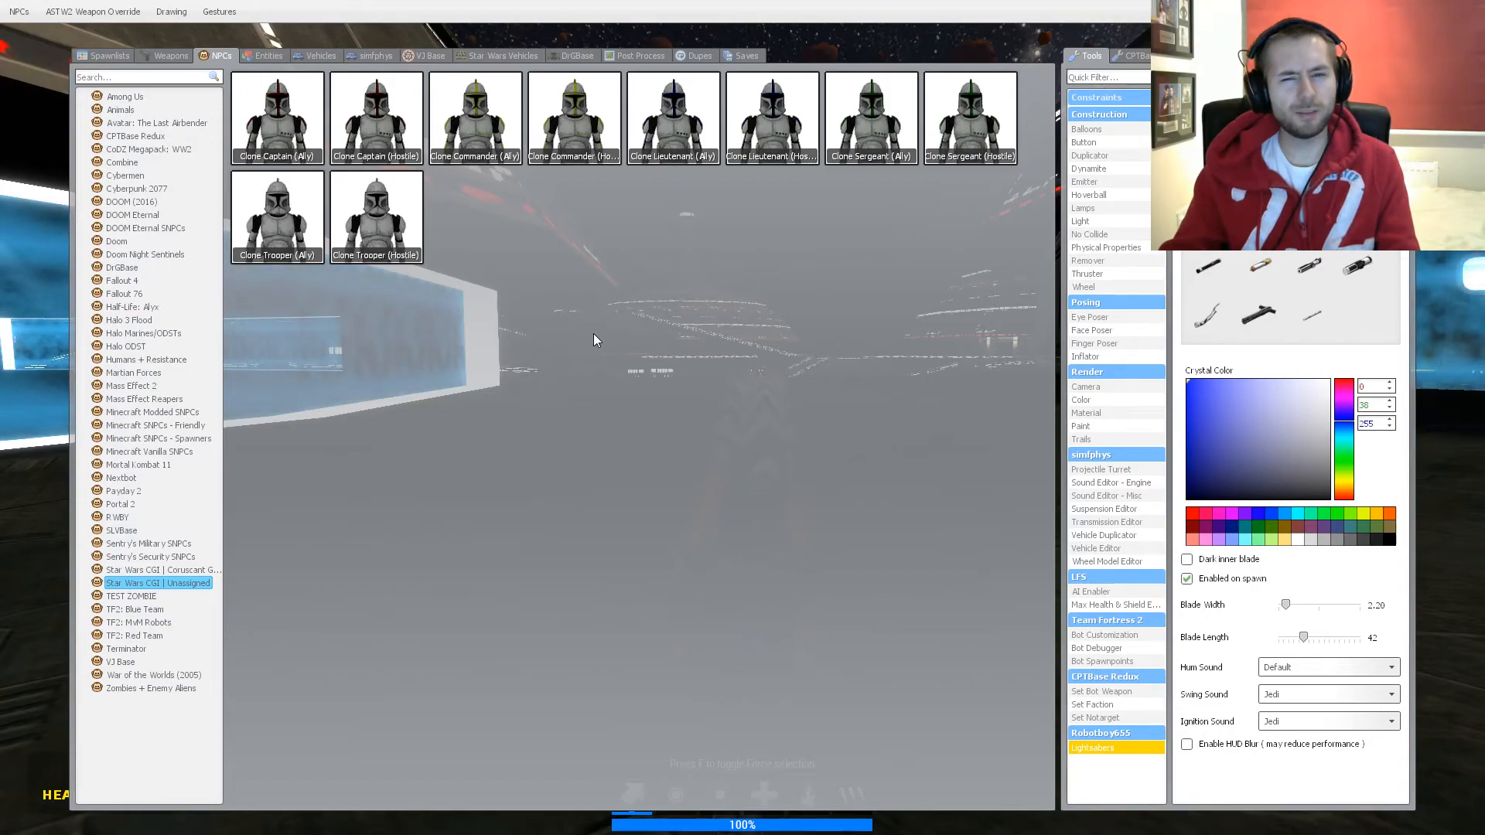